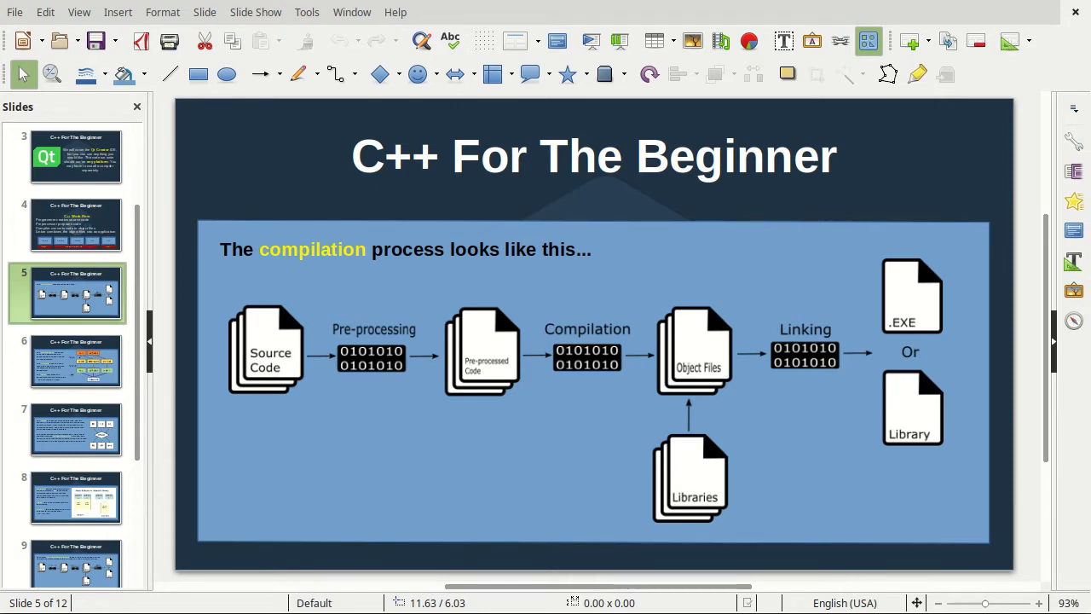
pyautogui.moveTo(500, 413)
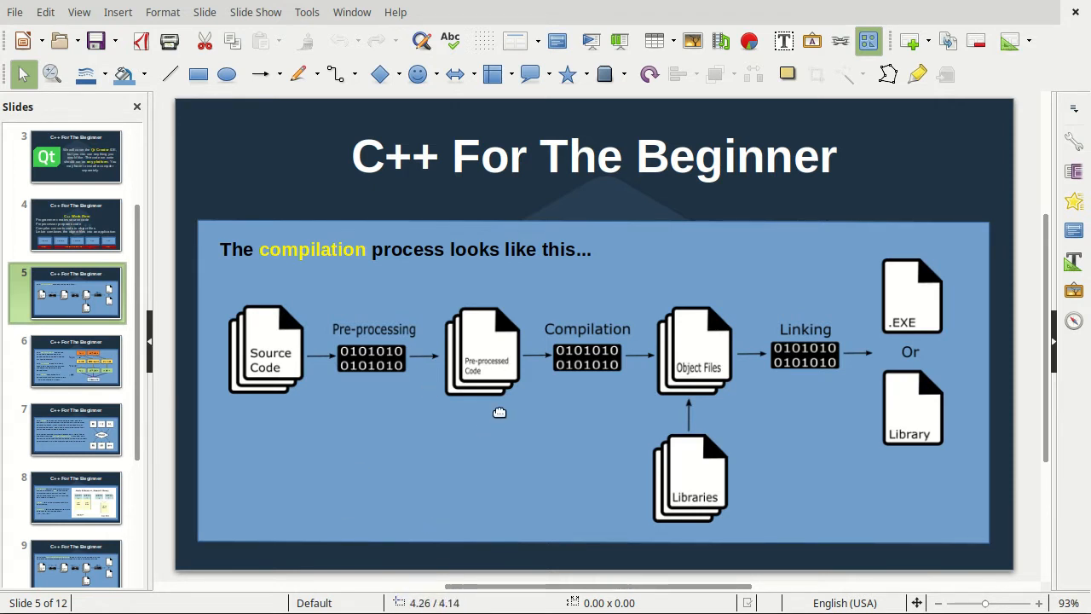
pyautogui.moveTo(665, 388)
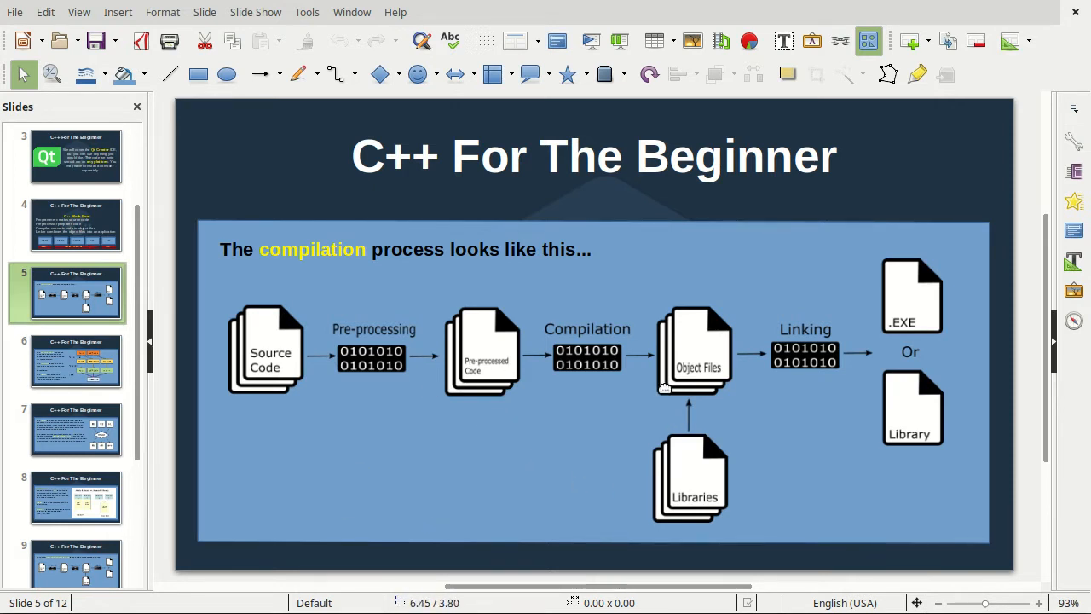
pyautogui.moveTo(746, 368)
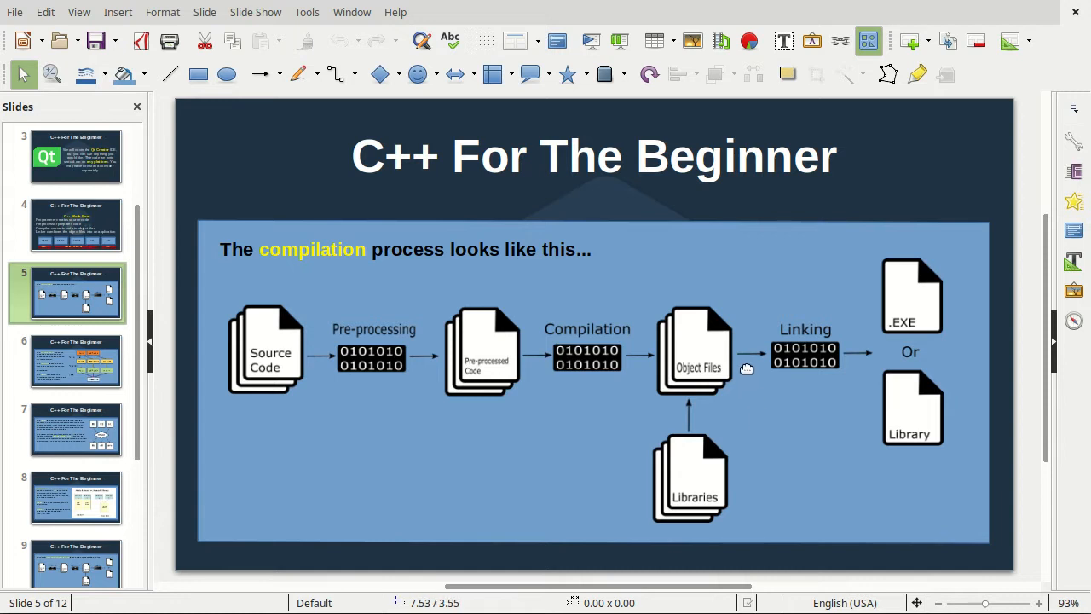
pyautogui.moveTo(970, 356)
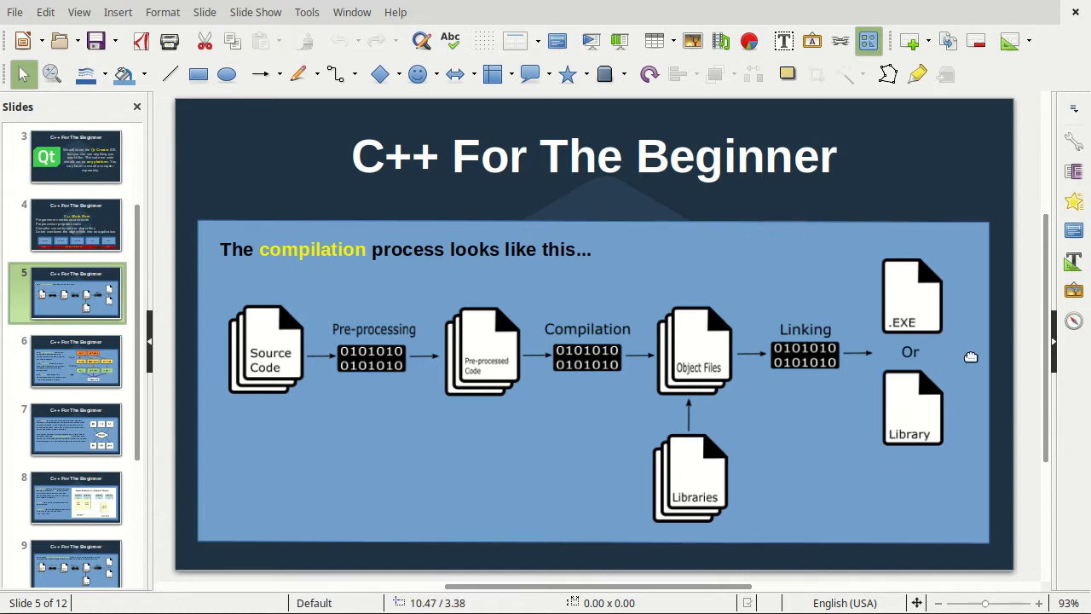
pyautogui.moveTo(955, 384)
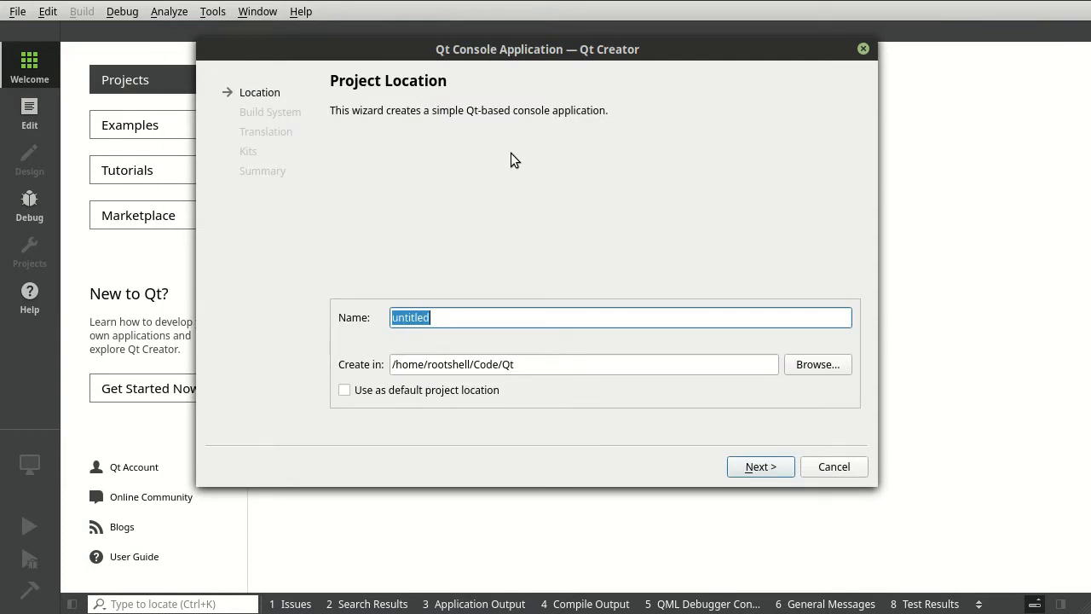
# Name the new console project qt5dp-12-3 and continue through the wizard.
pyautogui.write('qt5dp-')
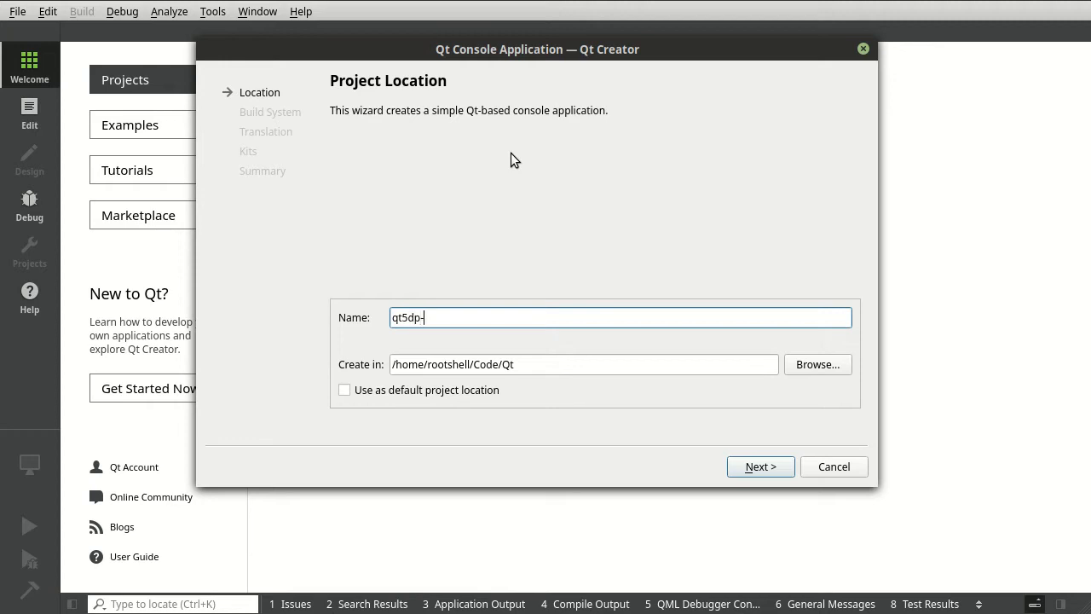
pyautogui.write('12')
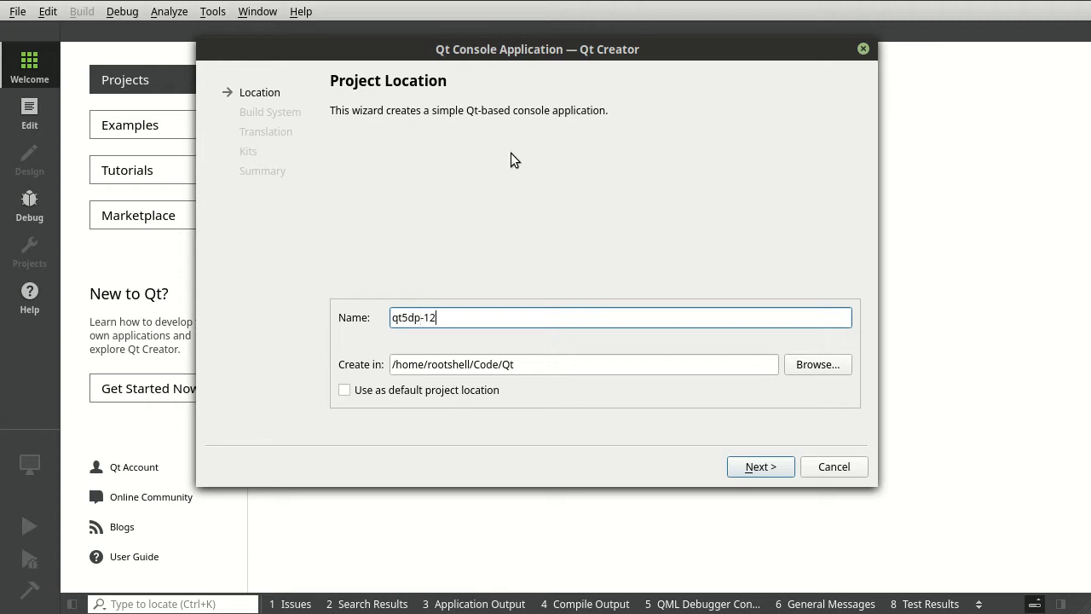
pyautogui.click(760, 467)
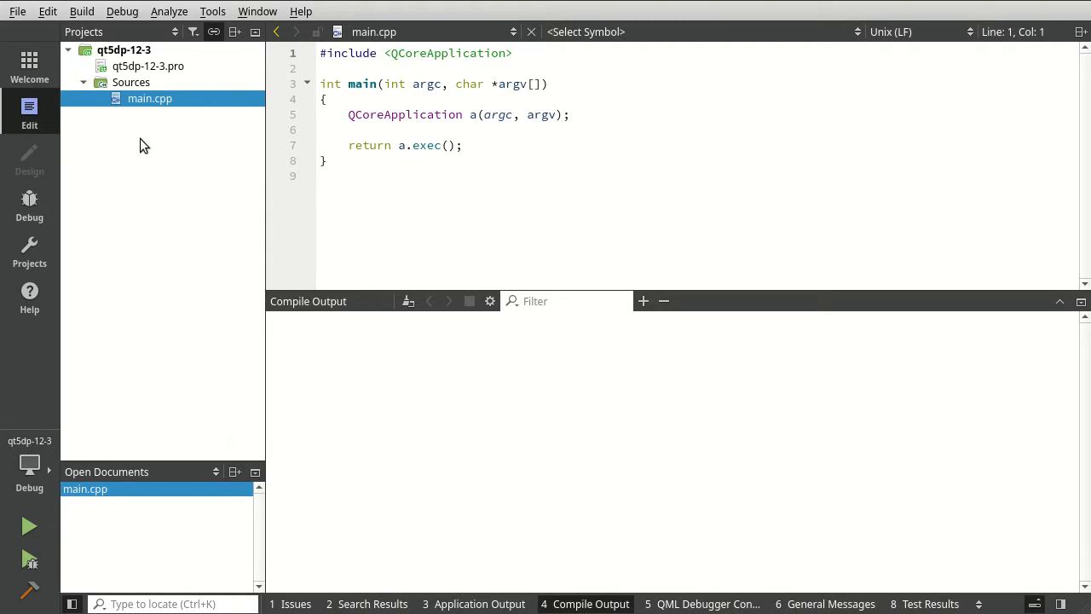
# View qt5dp-12-3.pro in the editor and start the New File wizard.
pyautogui.doubleClick(140, 64)
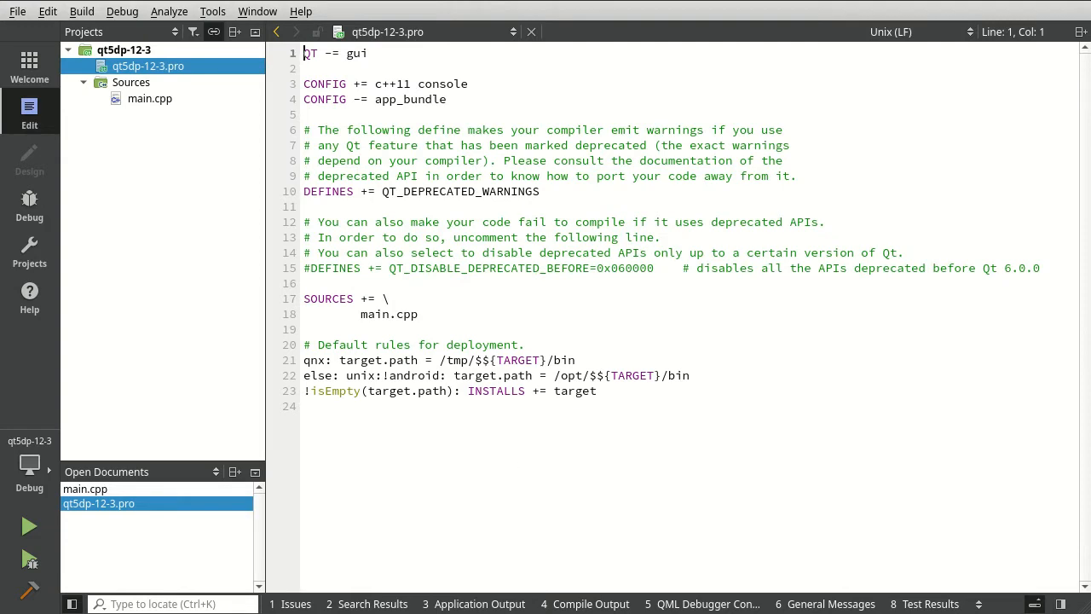
pyautogui.click(123, 49)
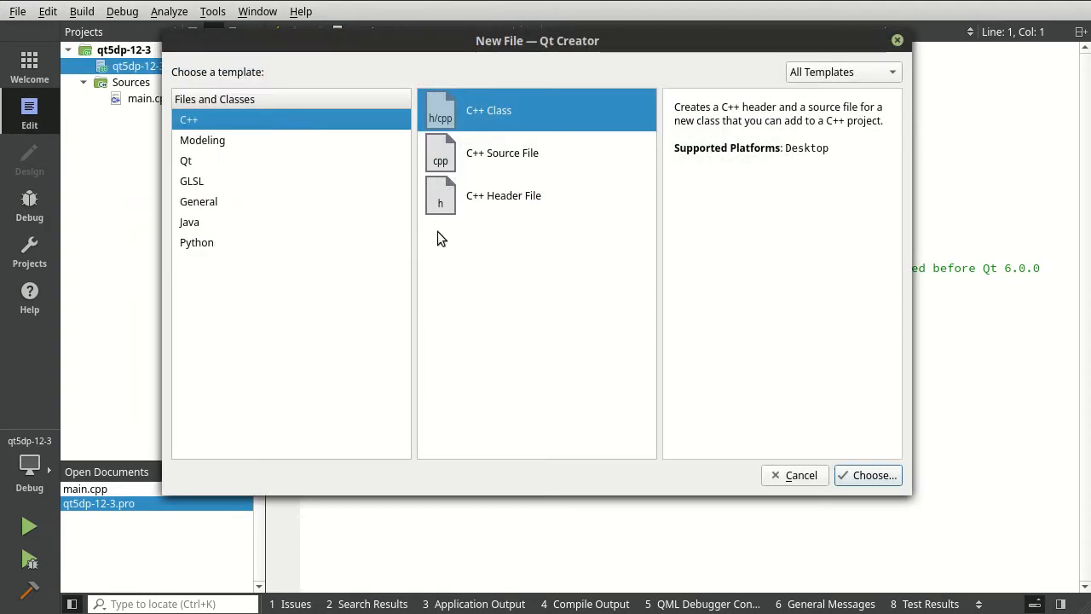
# Add an empty General file named prelink.py to the project.
pyautogui.click(197, 201)
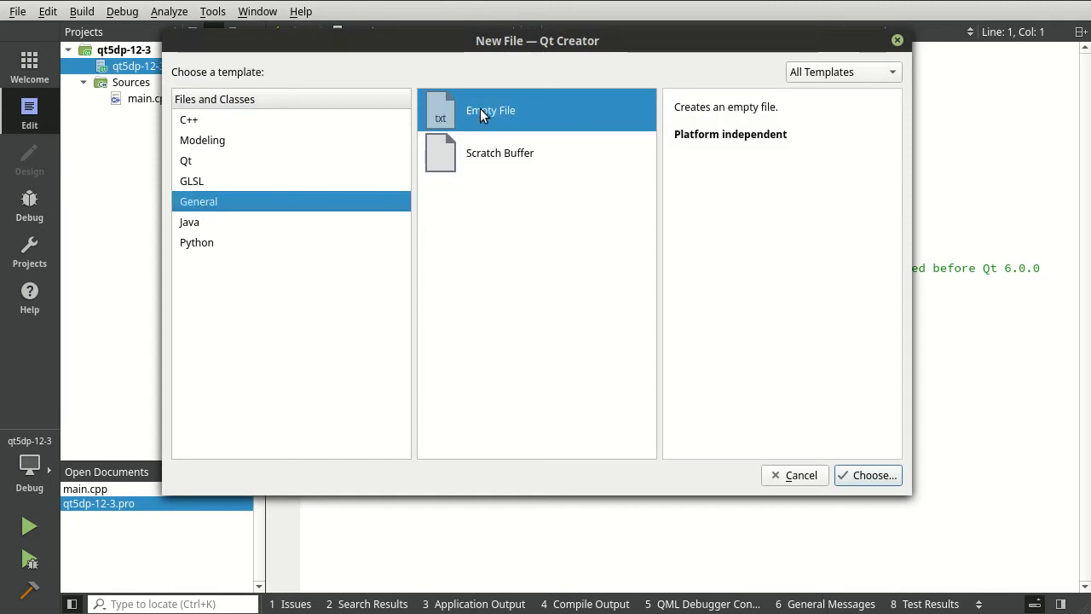
pyautogui.click(877, 474)
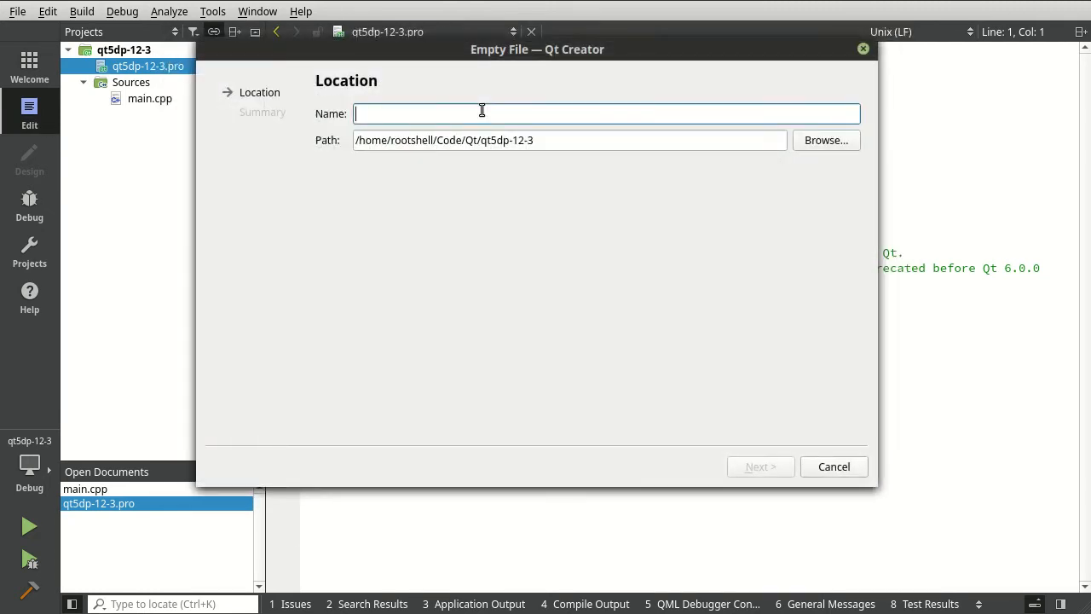
pyautogui.write('prelink.p')
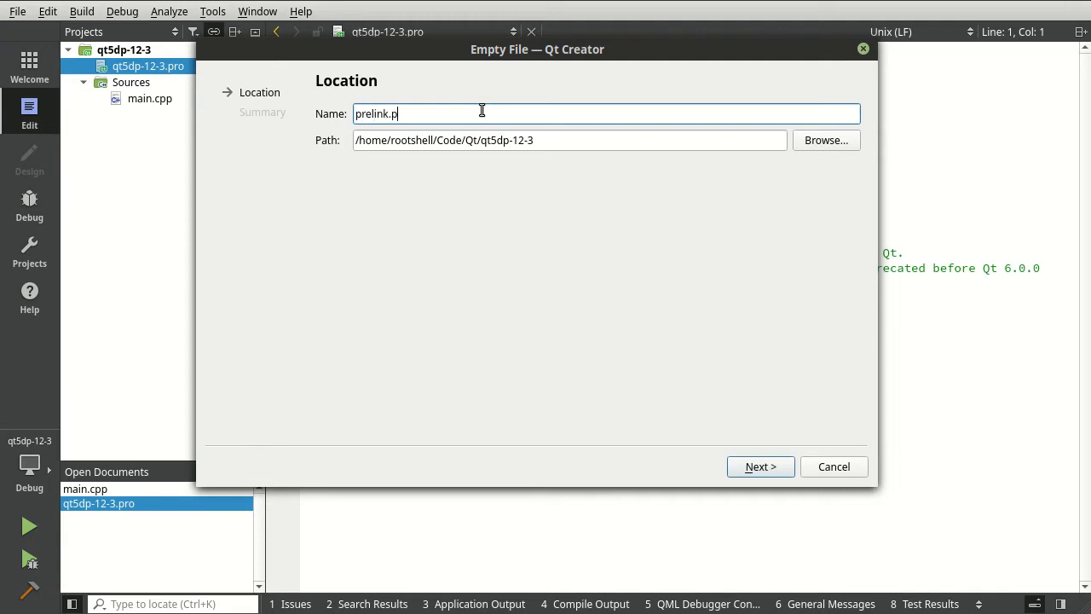
pyautogui.click(760, 467)
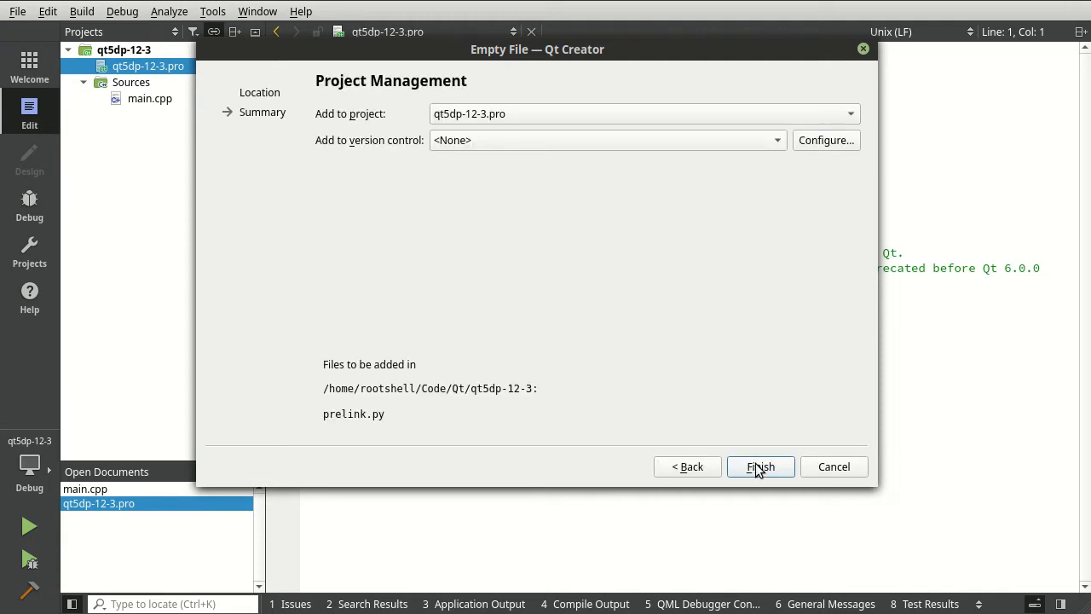
pyautogui.click(761, 467)
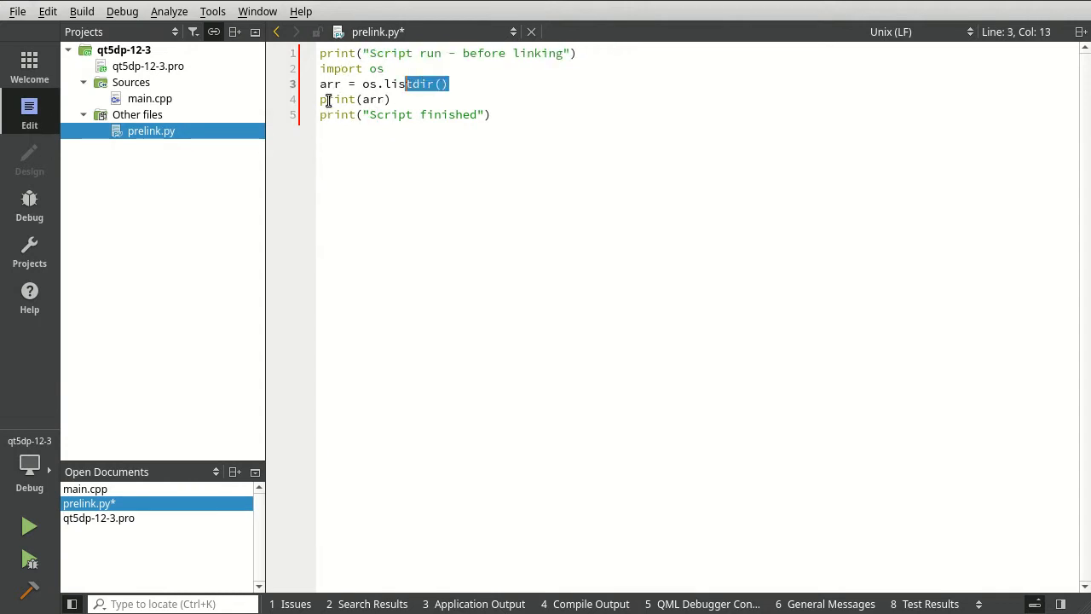
# Write the prelink.py directory-listing script and return to the .pro file.
pyautogui.doubleClick(372, 98)
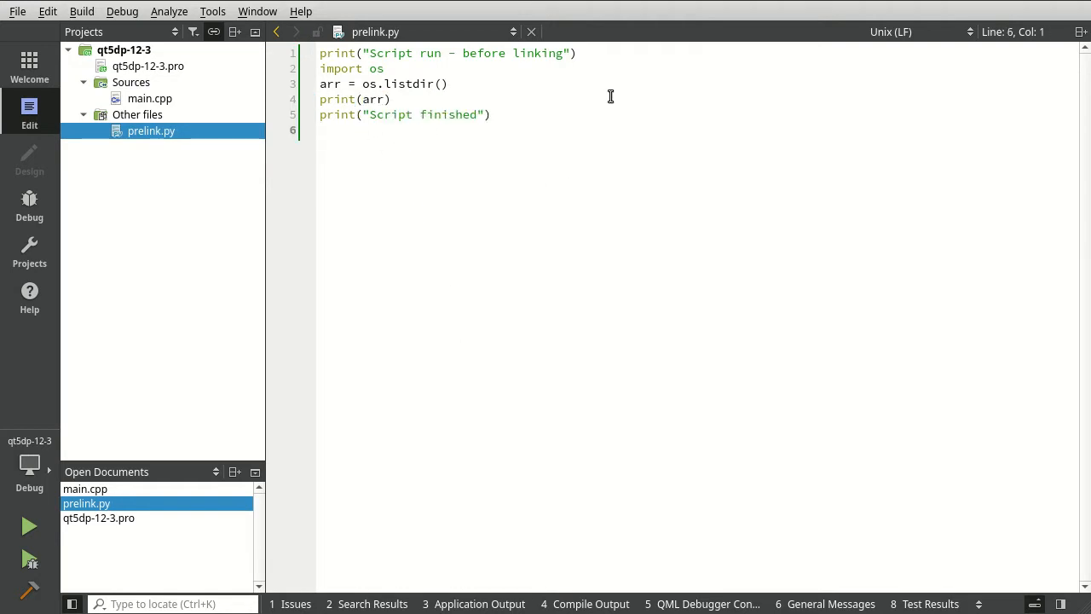
pyautogui.doubleClick(147, 65)
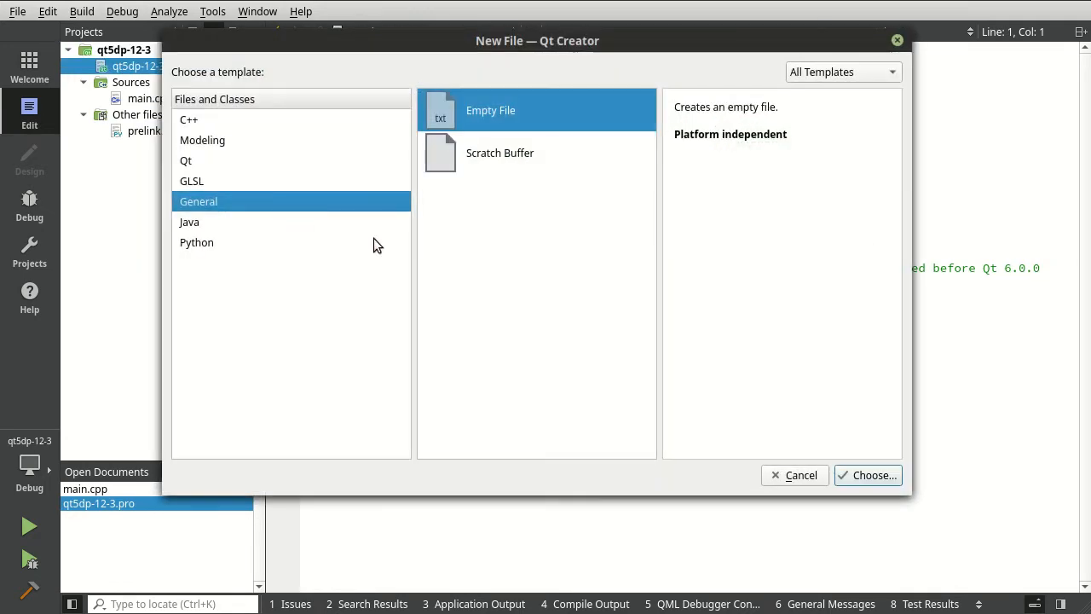
# Add an empty file named postlink.py and dismiss the Python language server bar.
pyautogui.click(874, 474)
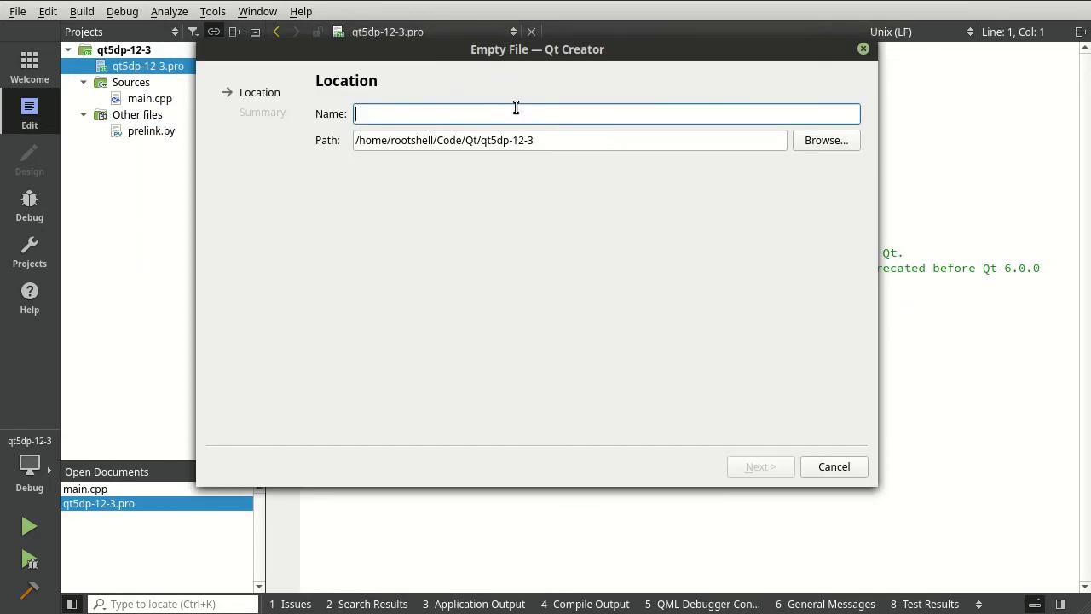
pyautogui.write('postlin')
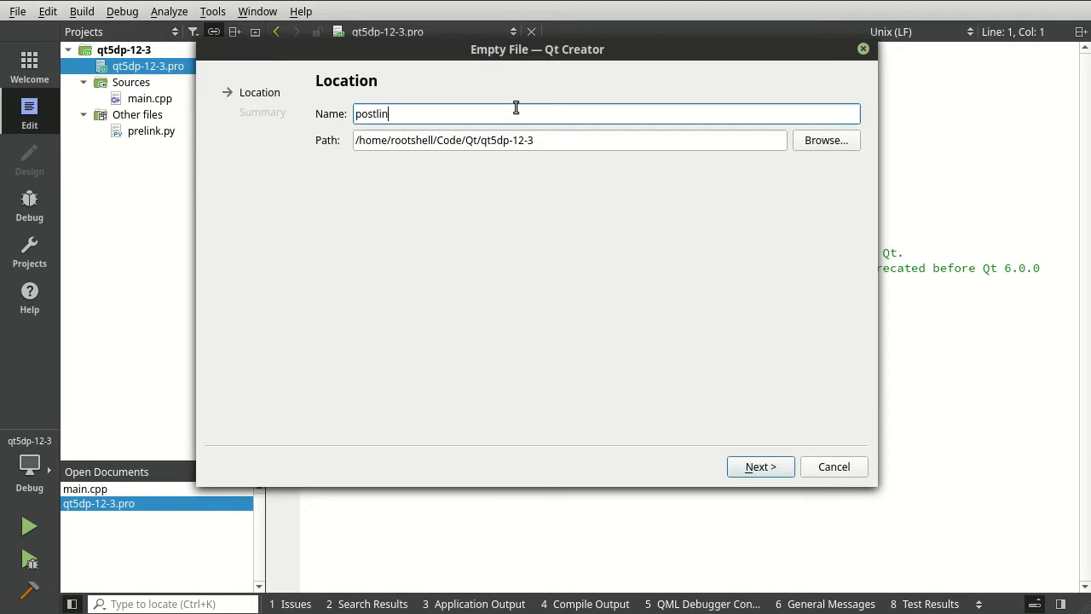
pyautogui.write('k.')
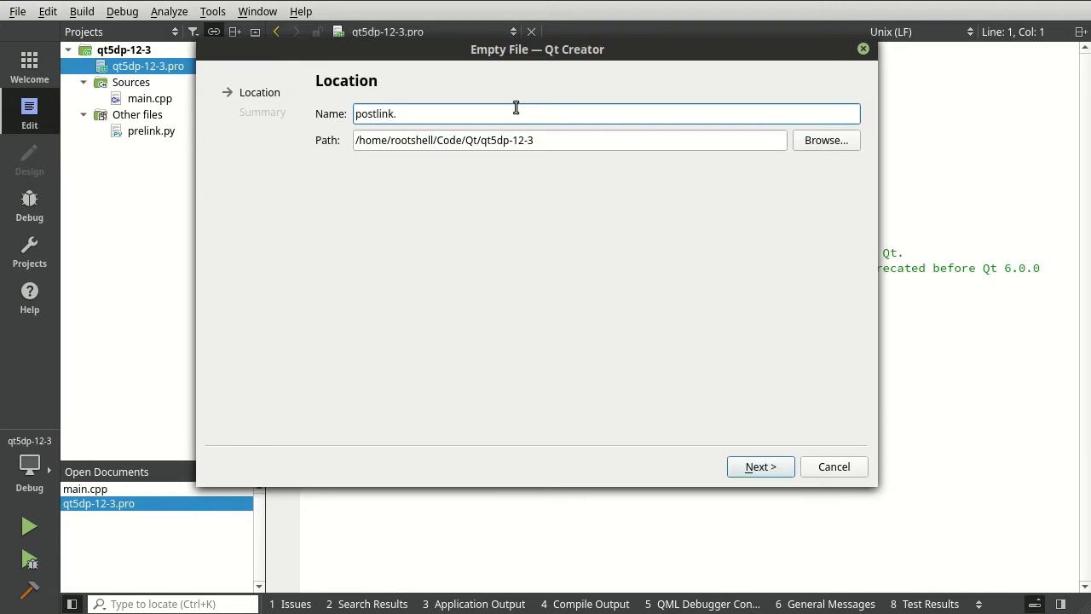
pyautogui.click(761, 467)
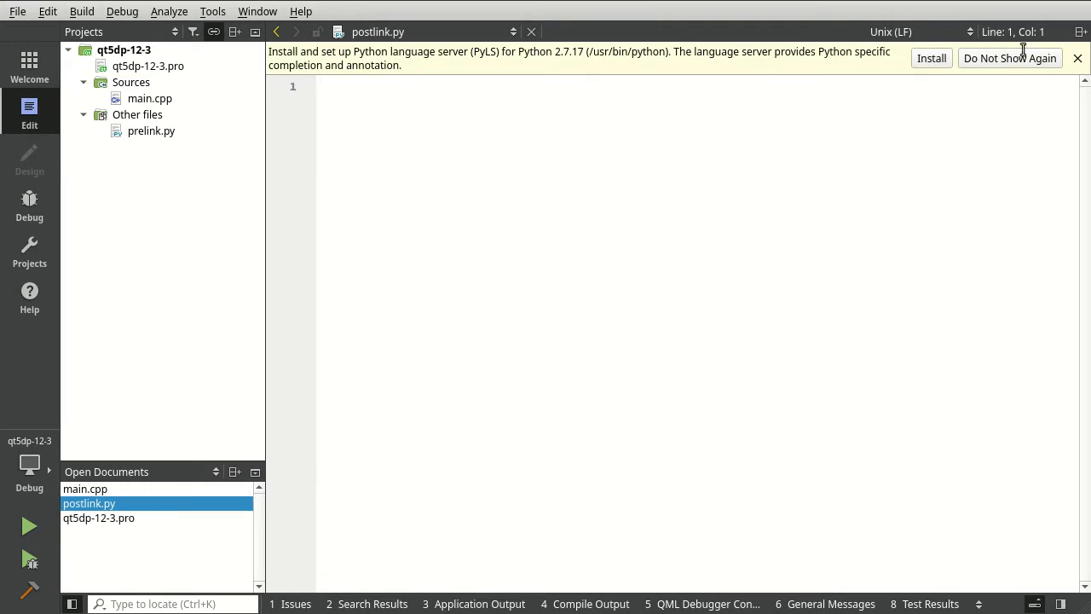
pyautogui.click(153, 130)
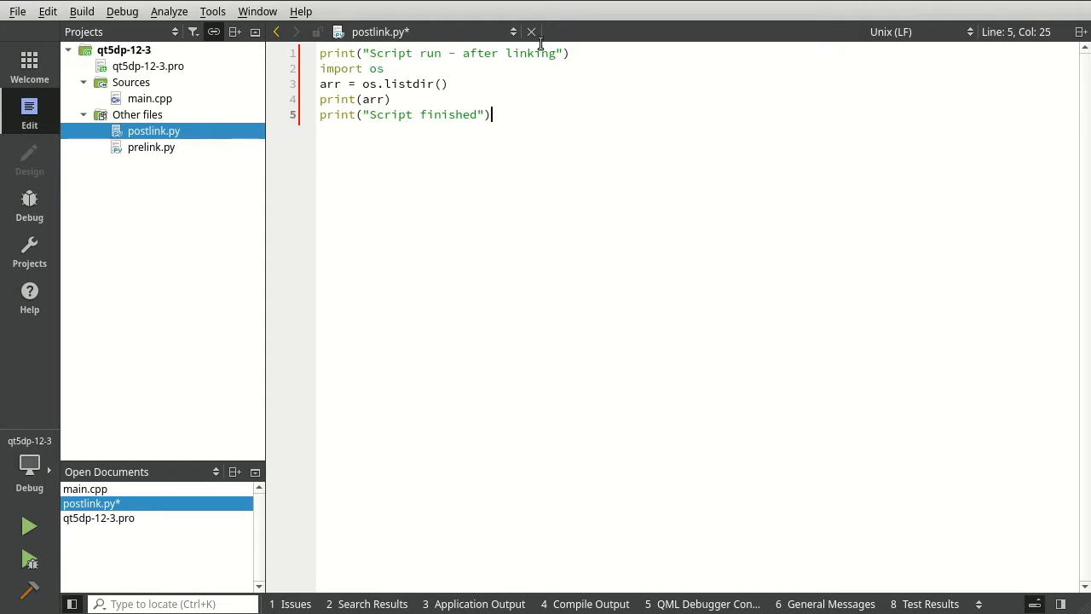
pyautogui.moveTo(447, 187)
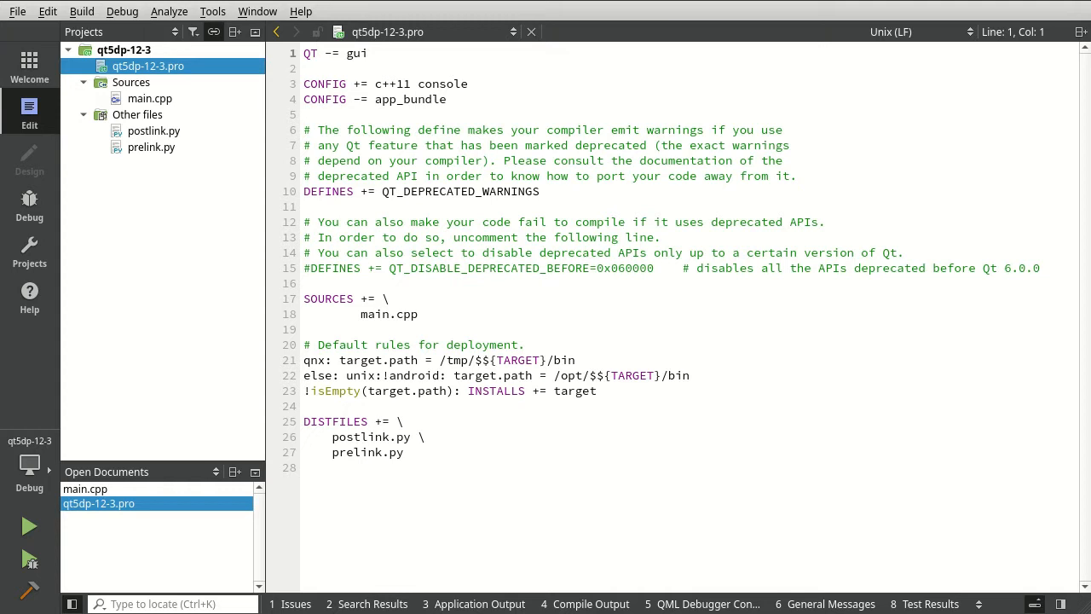
pyautogui.moveTo(961, 494)
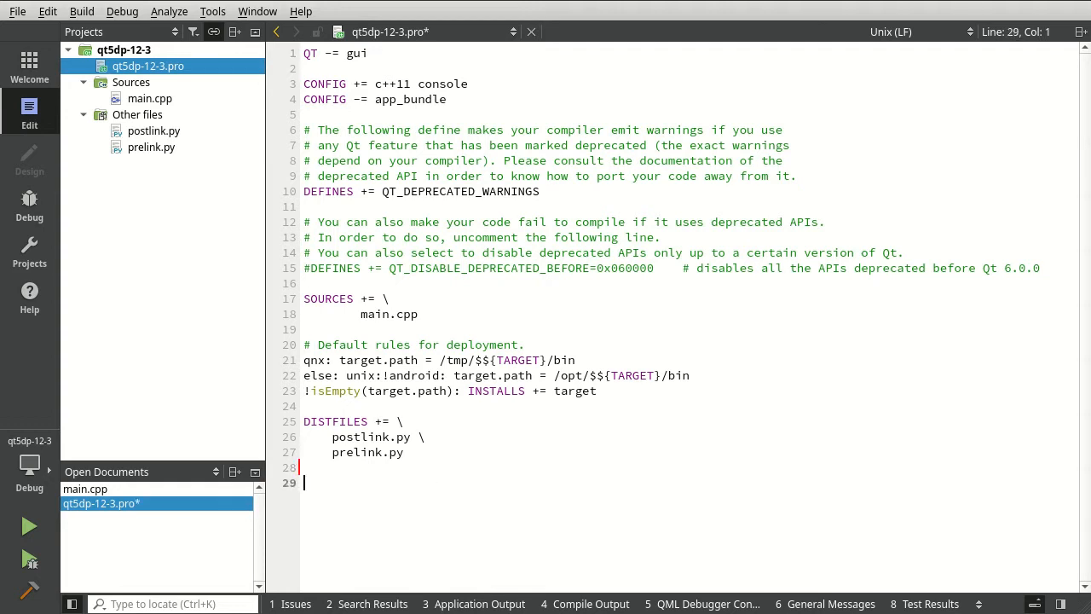
# Append QMAKE_PRE_LINK += python3 $$PWD/prelink.py to the .pro file.
pyautogui.write('QMAK')
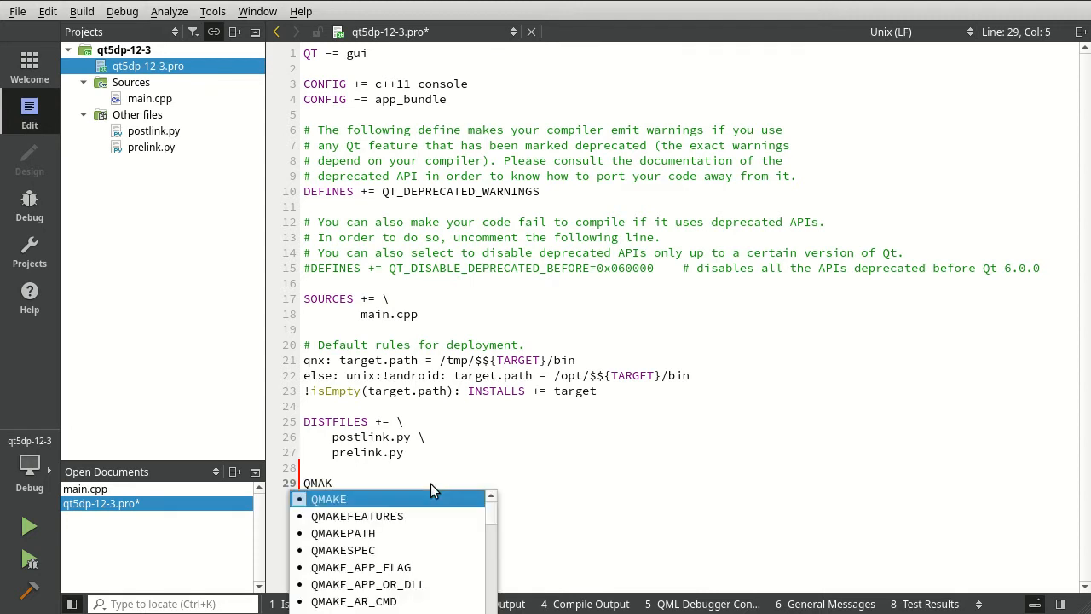
pyautogui.write('E_')
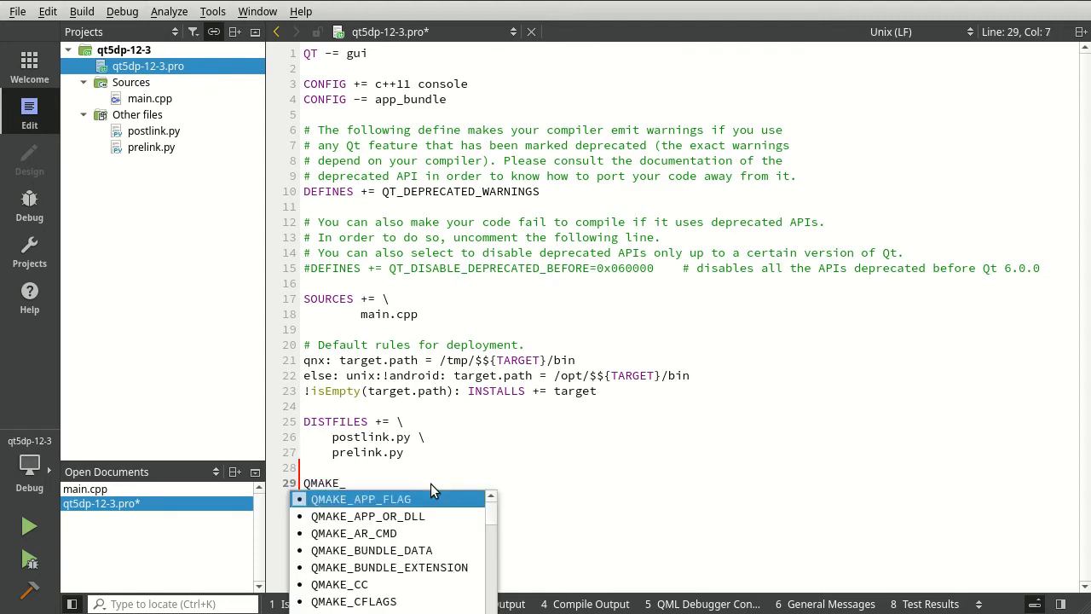
pyautogui.write('PRE_LINK')
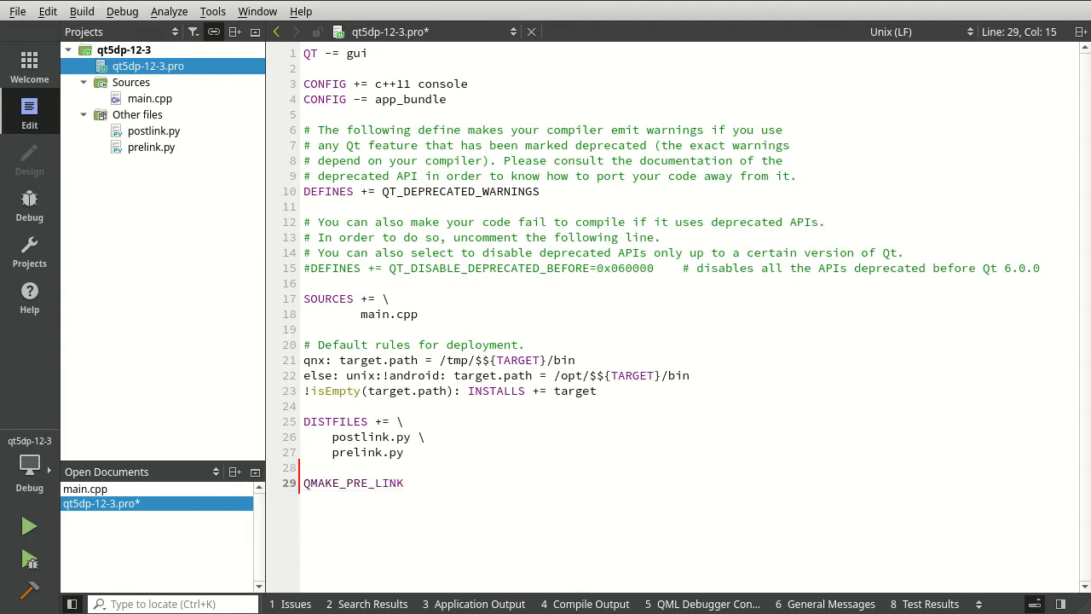
pyautogui.write('+=')
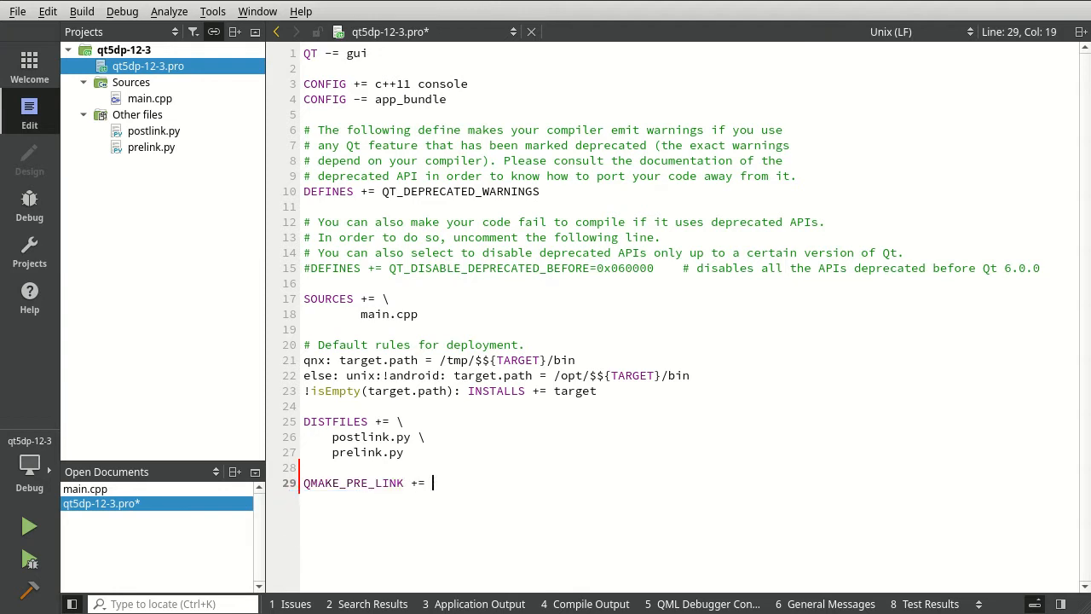
pyautogui.write('pyt')
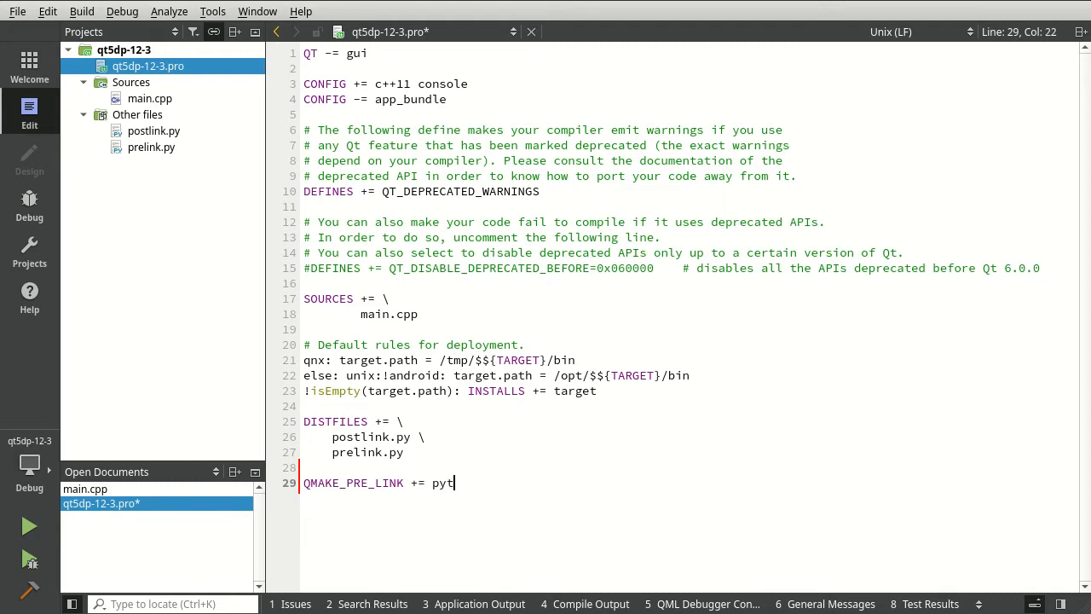
pyautogui.write('hon3')
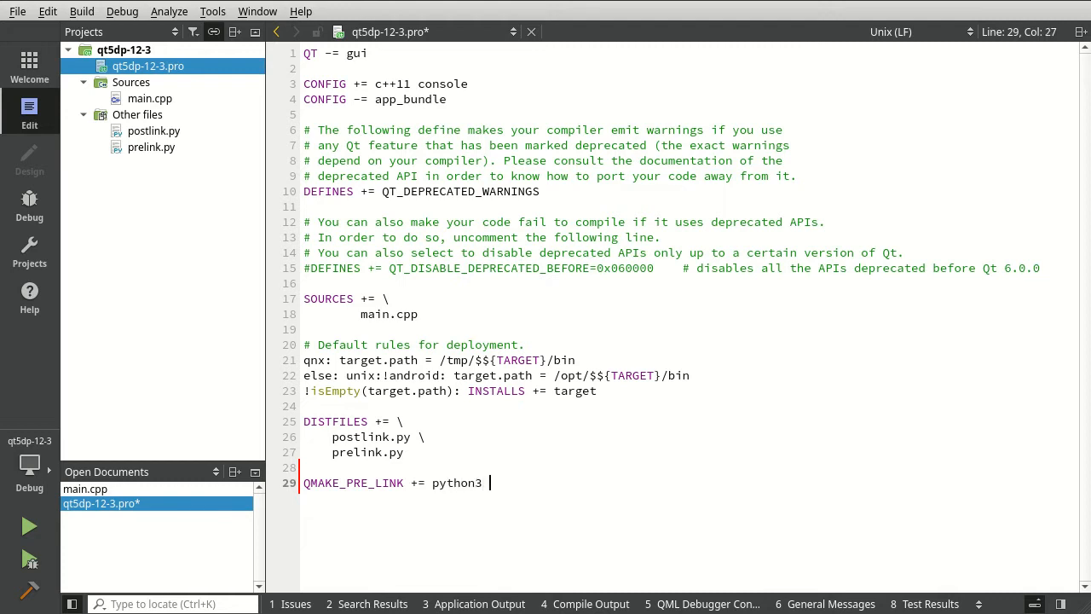
pyautogui.write('$$')
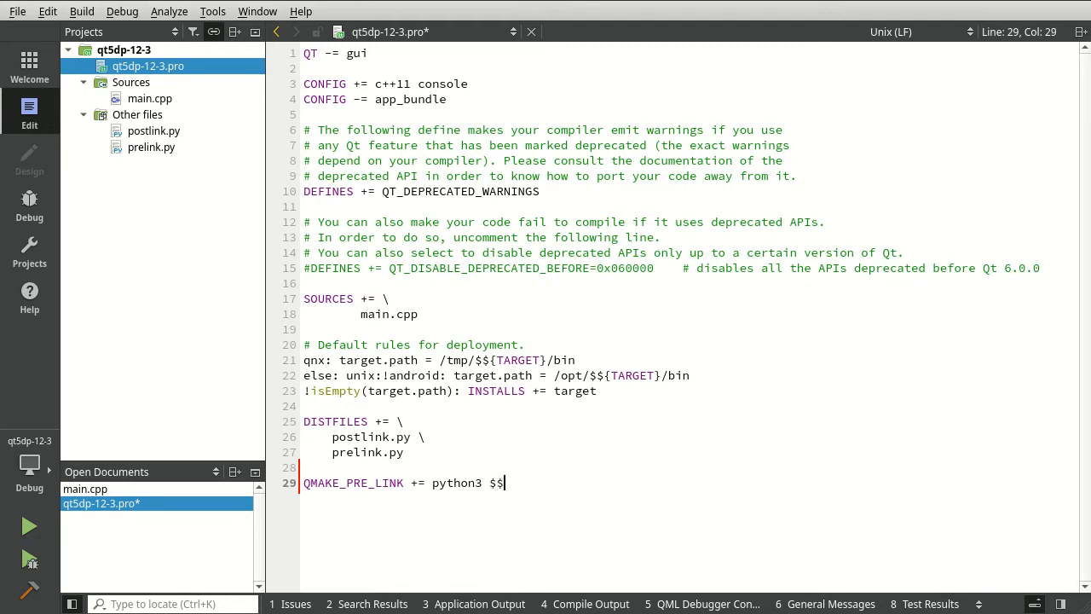
pyautogui.write('PWD')
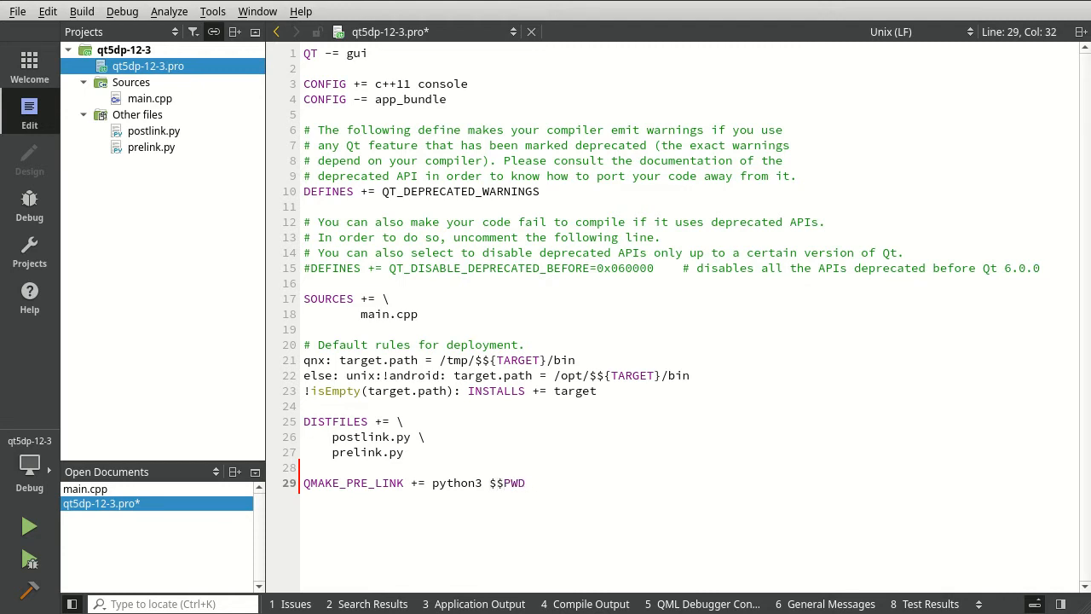
pyautogui.write('/prelin')
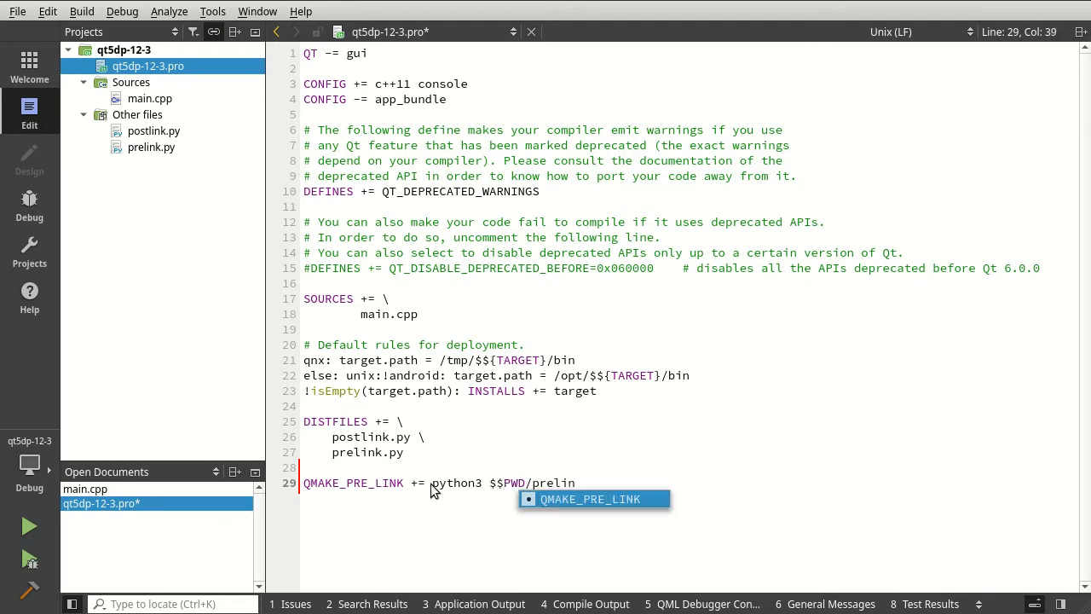
pyautogui.write('k.')
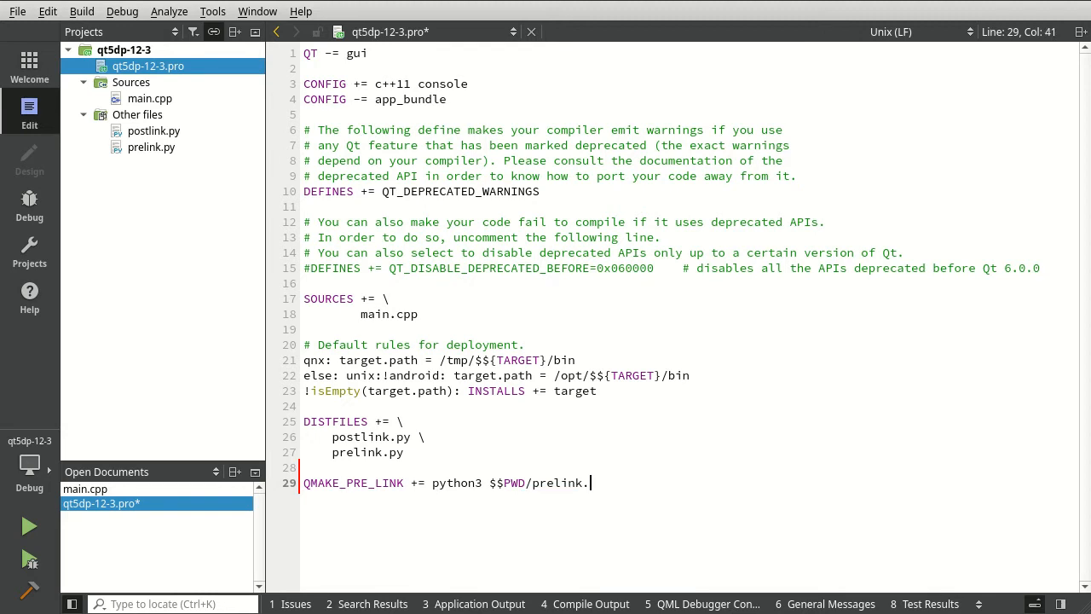
pyautogui.write('py')
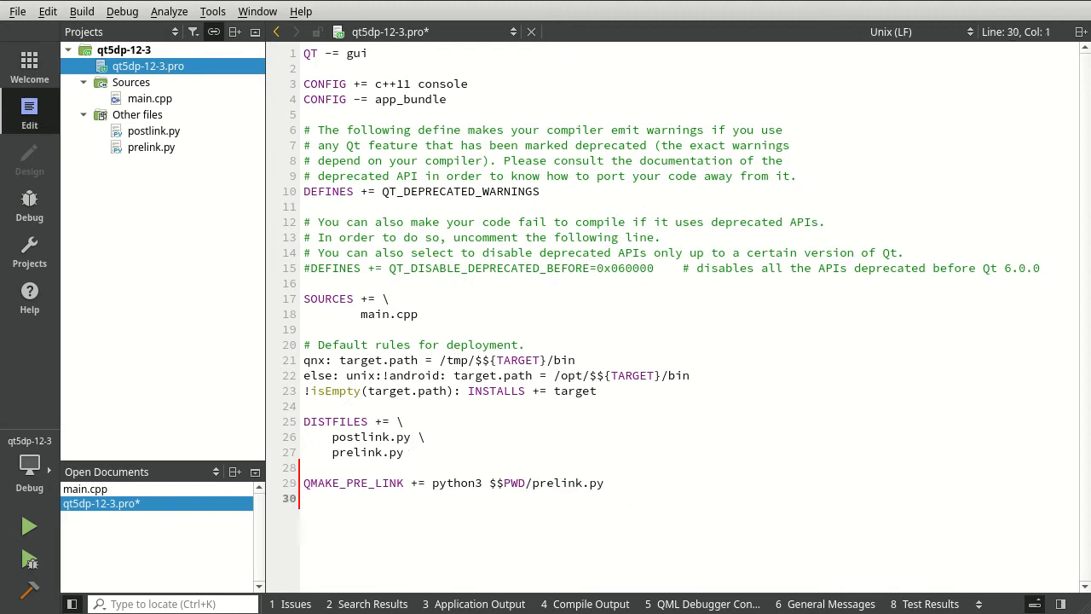
# Enter QMAKE_POST_LINK via autocomplete, correcting a typo in the variable name.
pyautogui.write('Q')
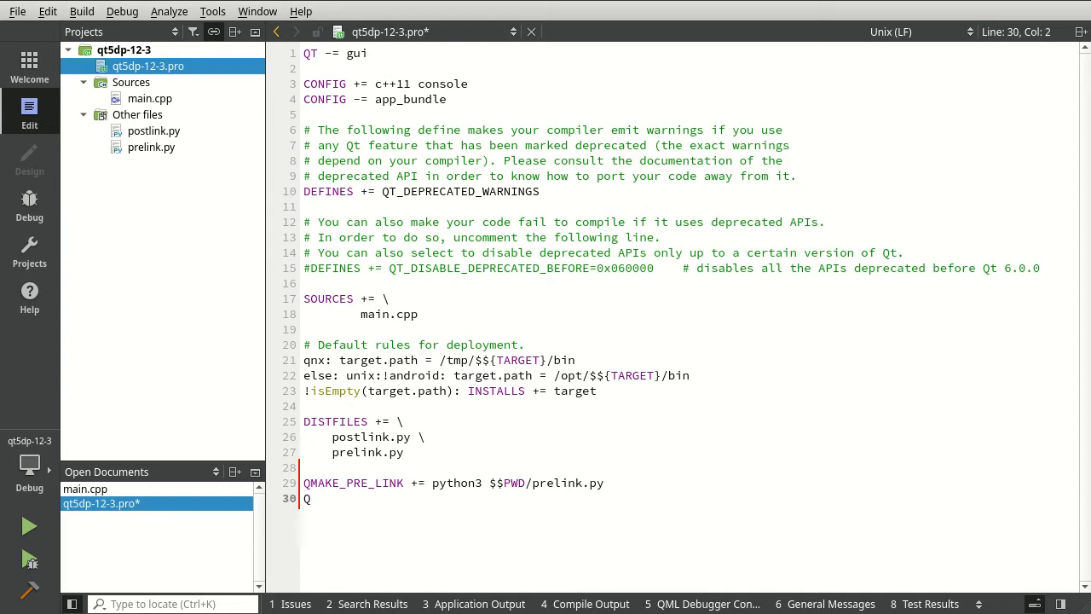
pyautogui.write('MKA')
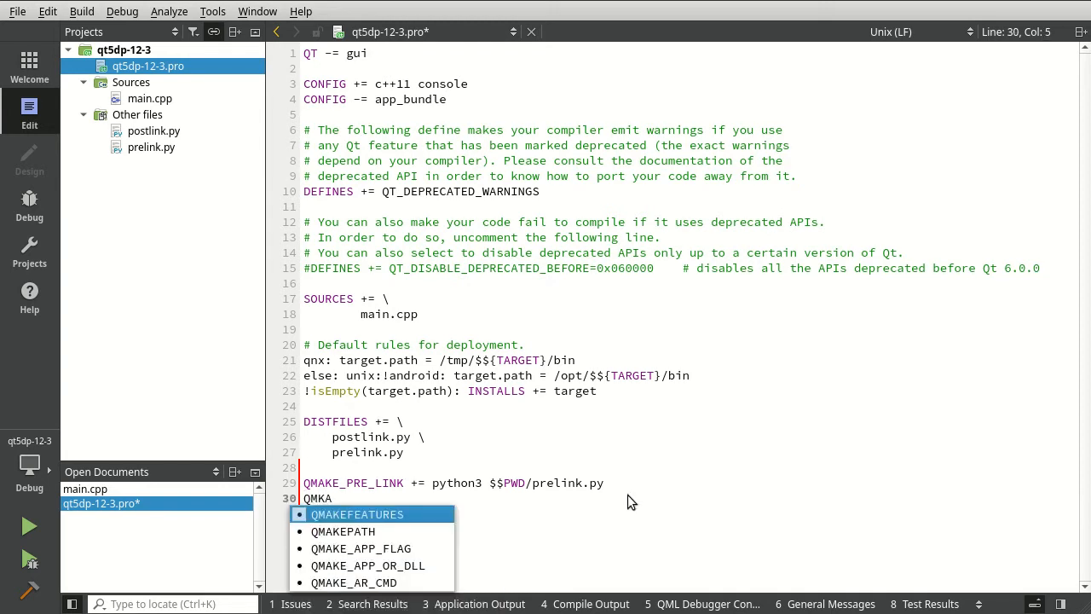
pyautogui.press('Backspace')
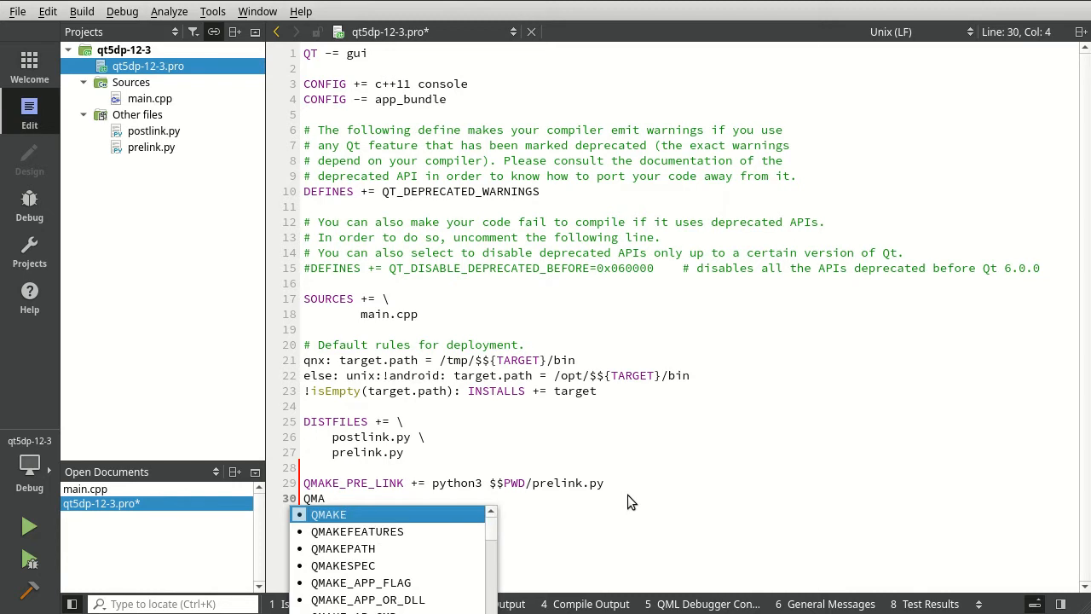
pyautogui.write('_PO')
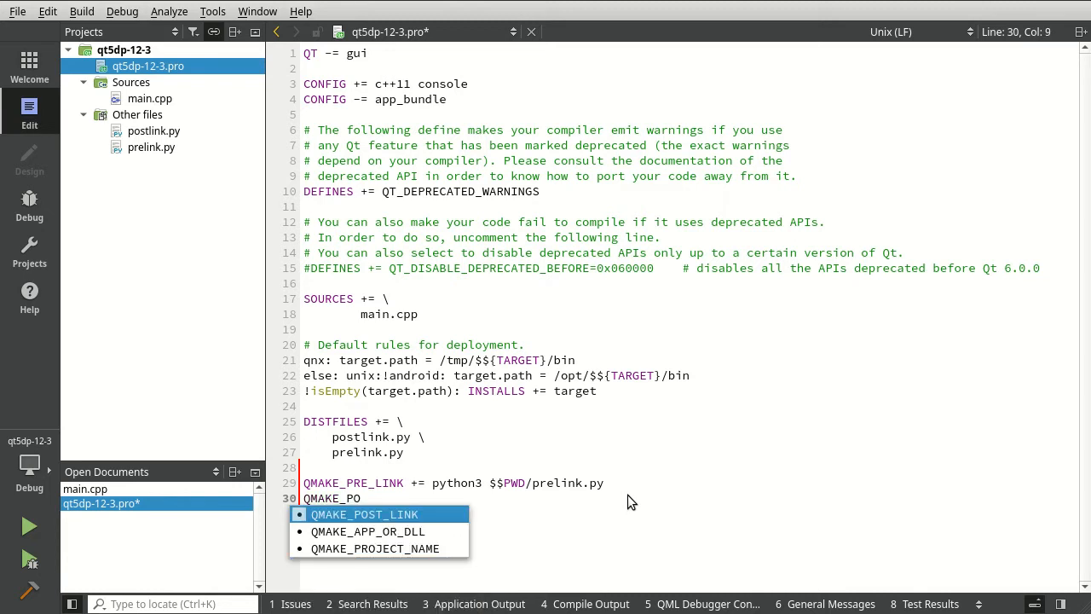
pyautogui.press('Tab')
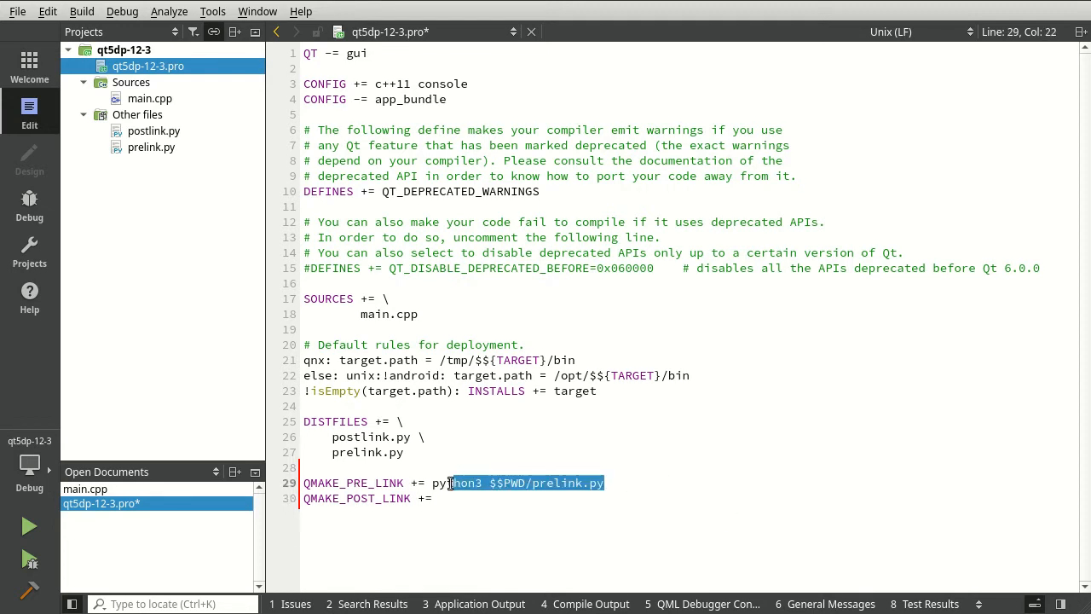
# Give it the command python3 $$PWD/prelink.py, change it to postlink.py and save.
pyautogui.click(476, 498)
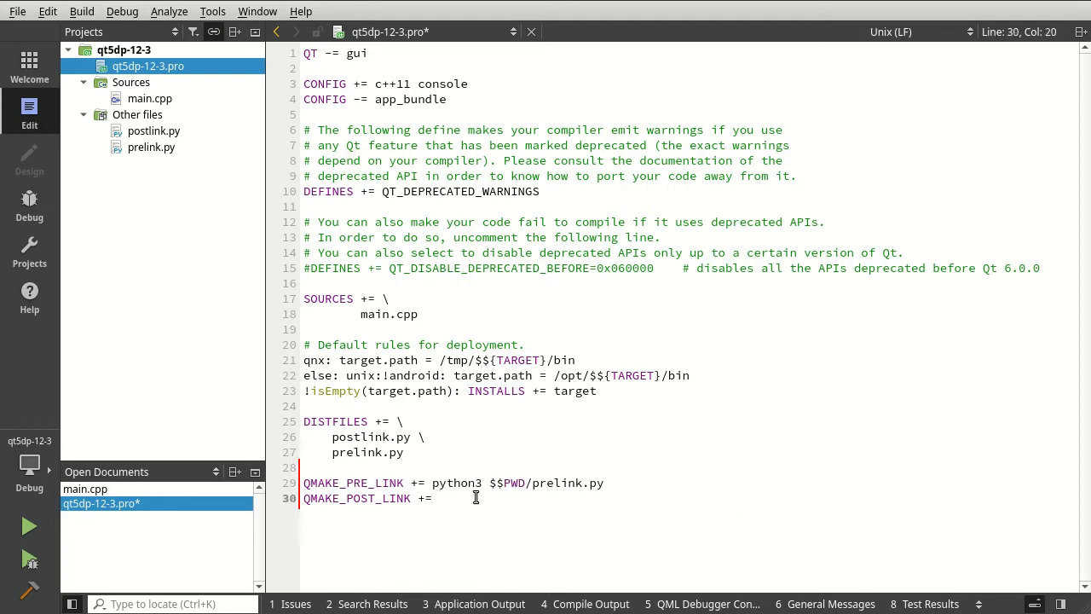
pyautogui.write('python3 $$PWD/prelink.py')
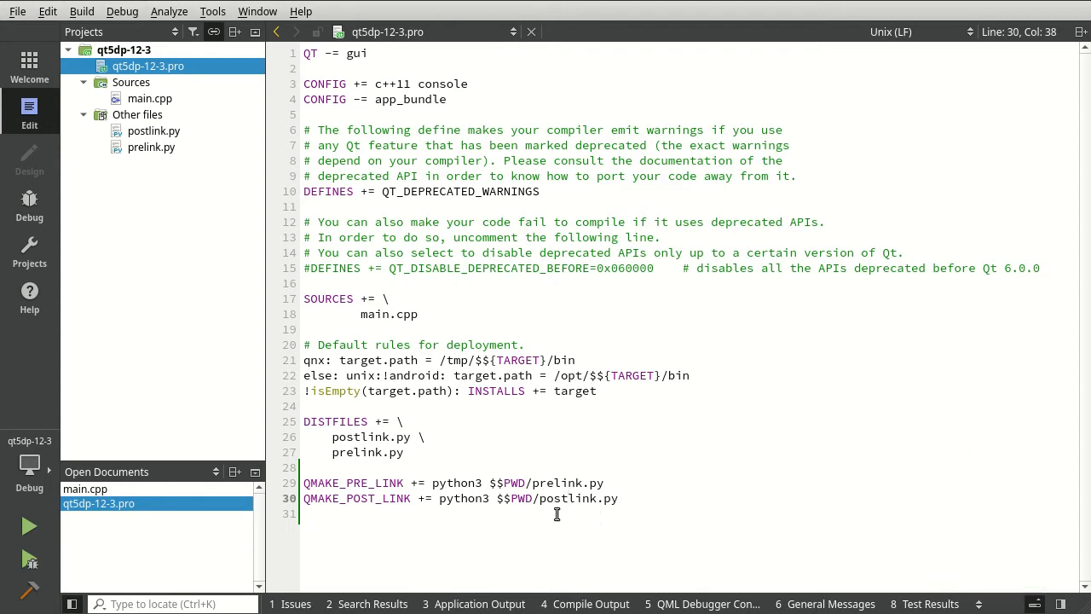
pyautogui.doubleClick(356, 498)
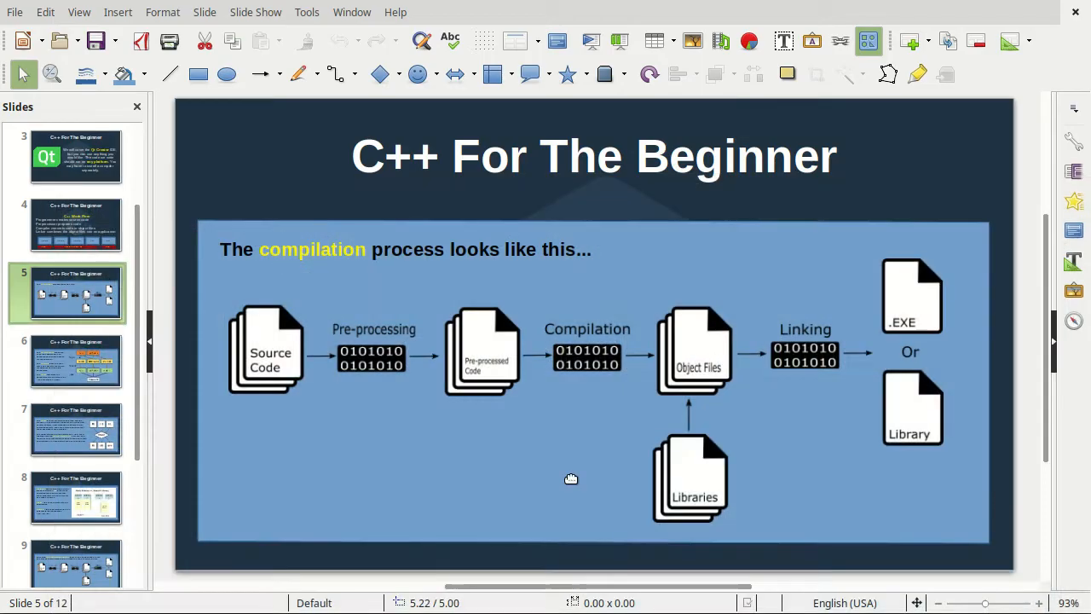
pyautogui.moveTo(839, 390)
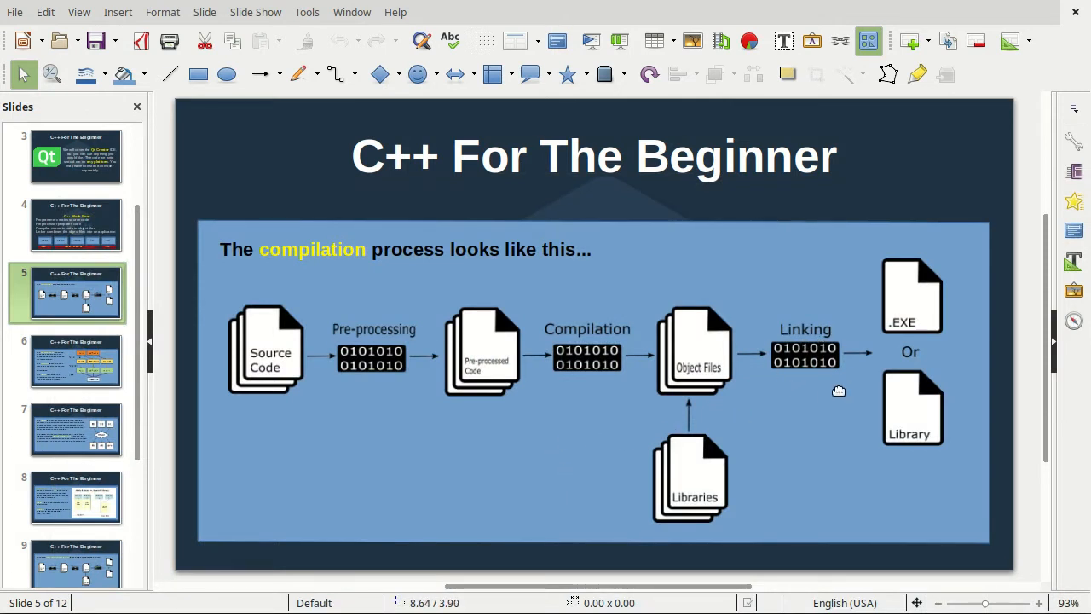
pyautogui.moveTo(310, 334)
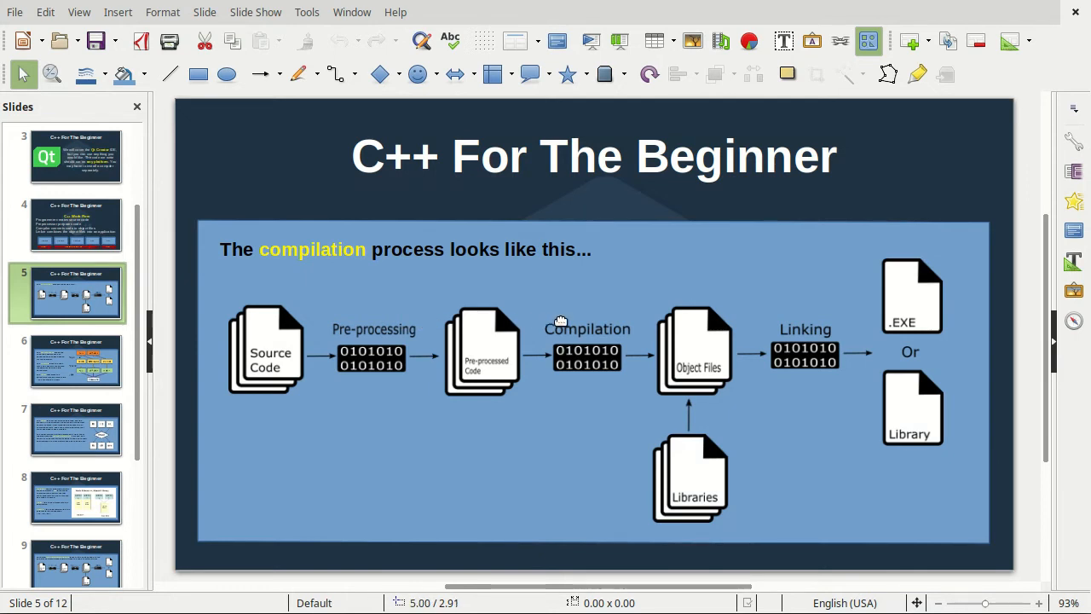
pyautogui.moveTo(749, 323)
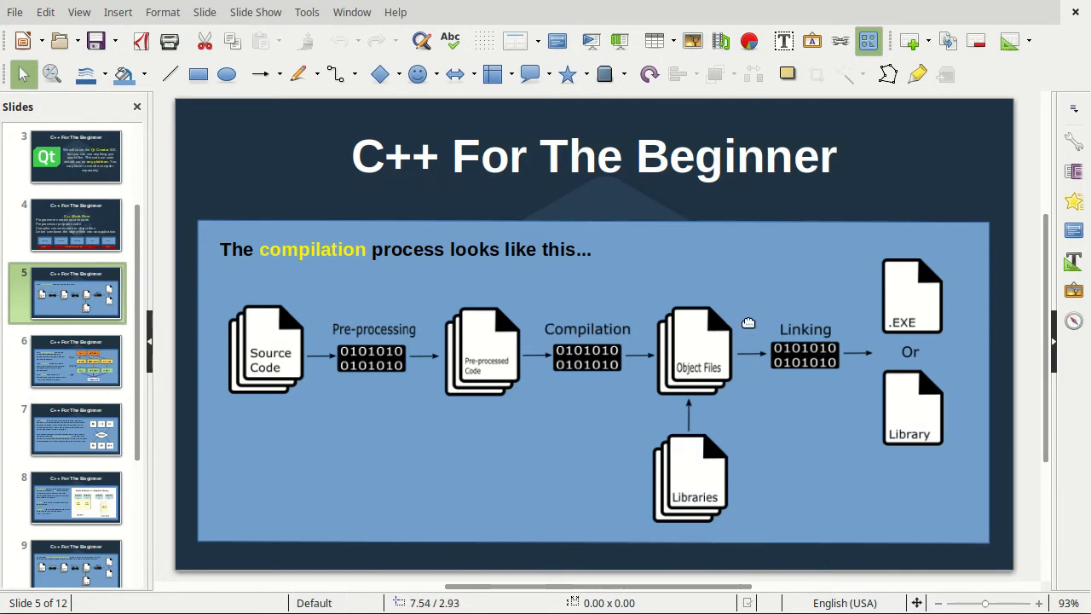
pyautogui.moveTo(970, 297)
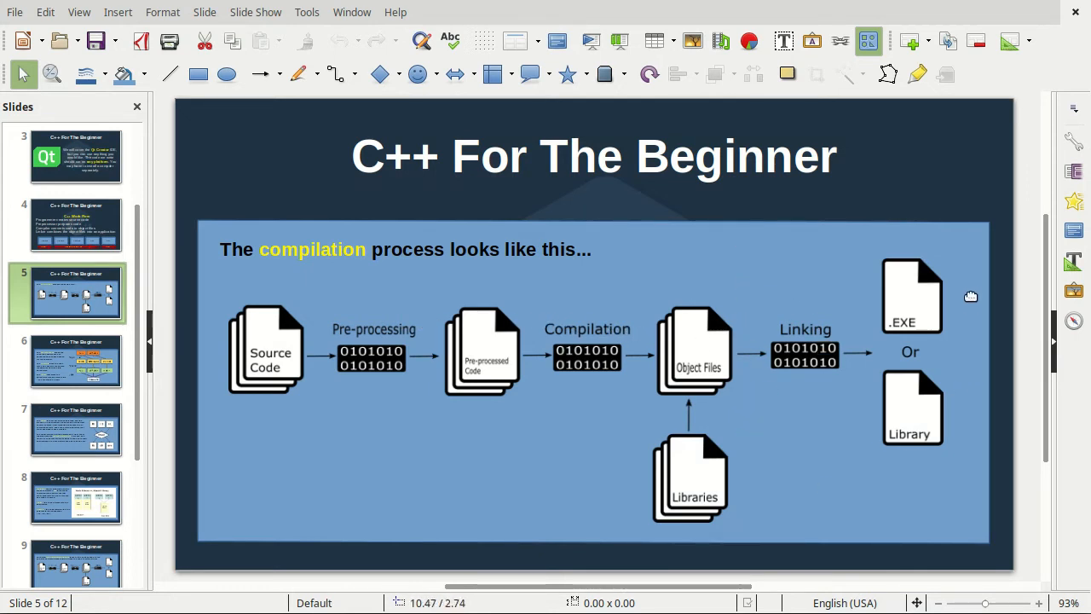
pyautogui.moveTo(951, 406)
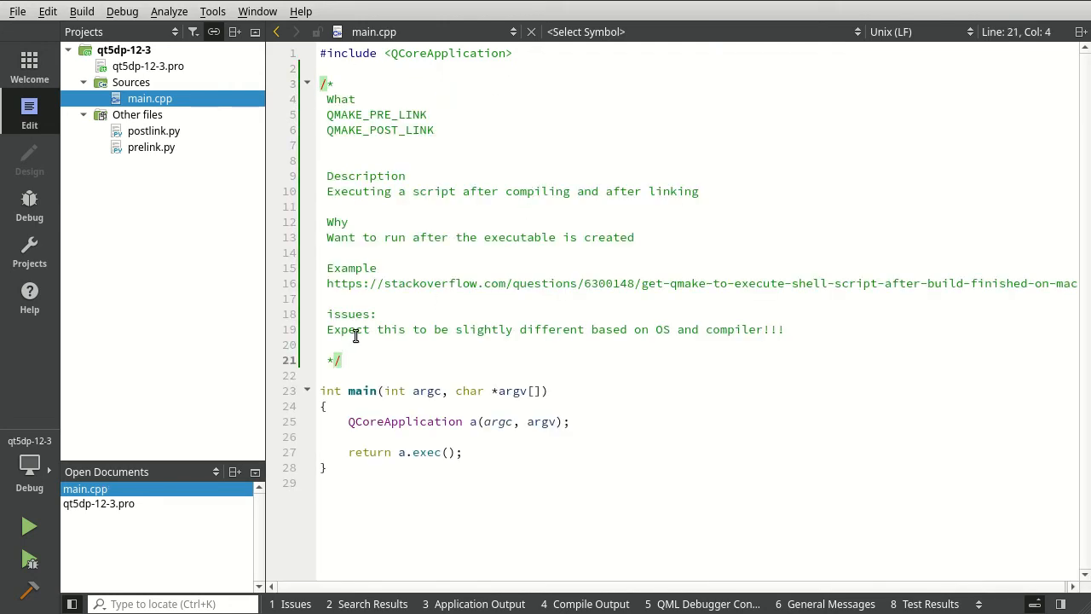
# Highlight the OS/compiler-differences note in main.cpp and return to the .pro file.
pyautogui.doubleClick(348, 329)
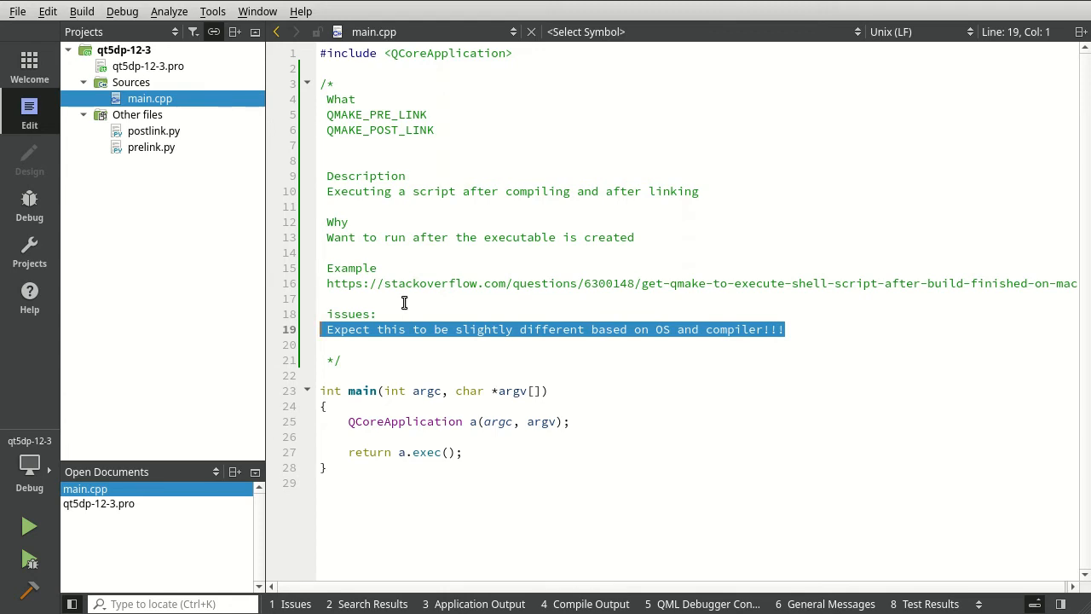
pyautogui.moveTo(508, 185)
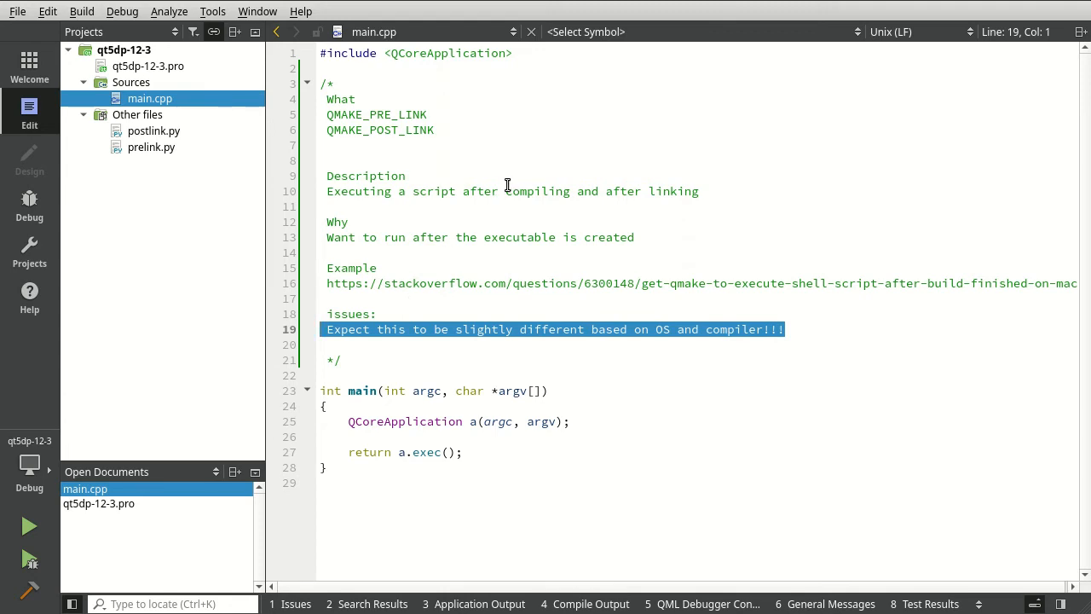
pyautogui.moveTo(520, 174)
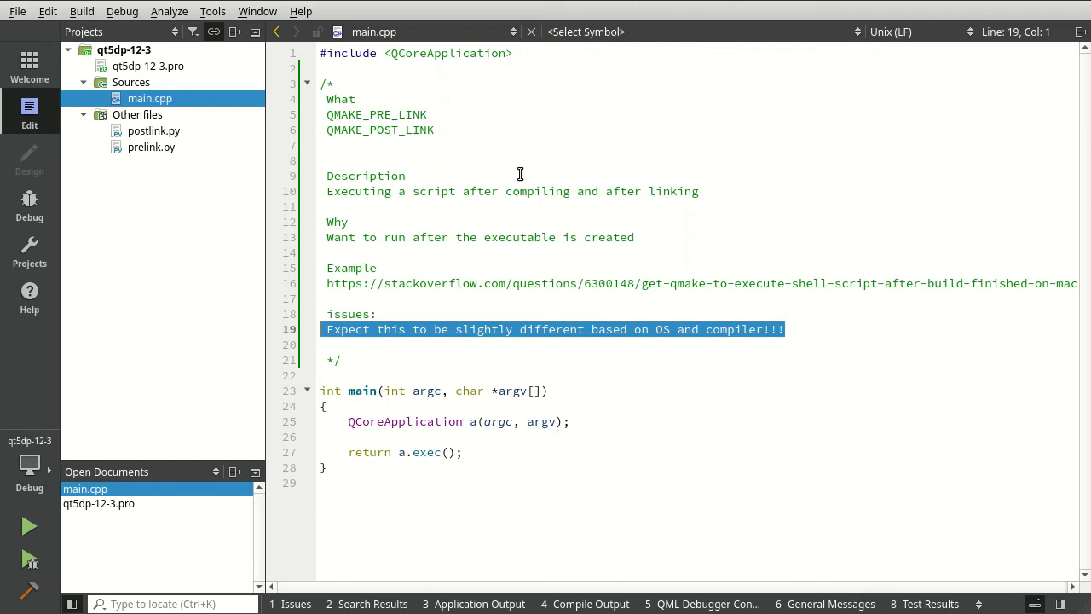
pyautogui.moveTo(659, 138)
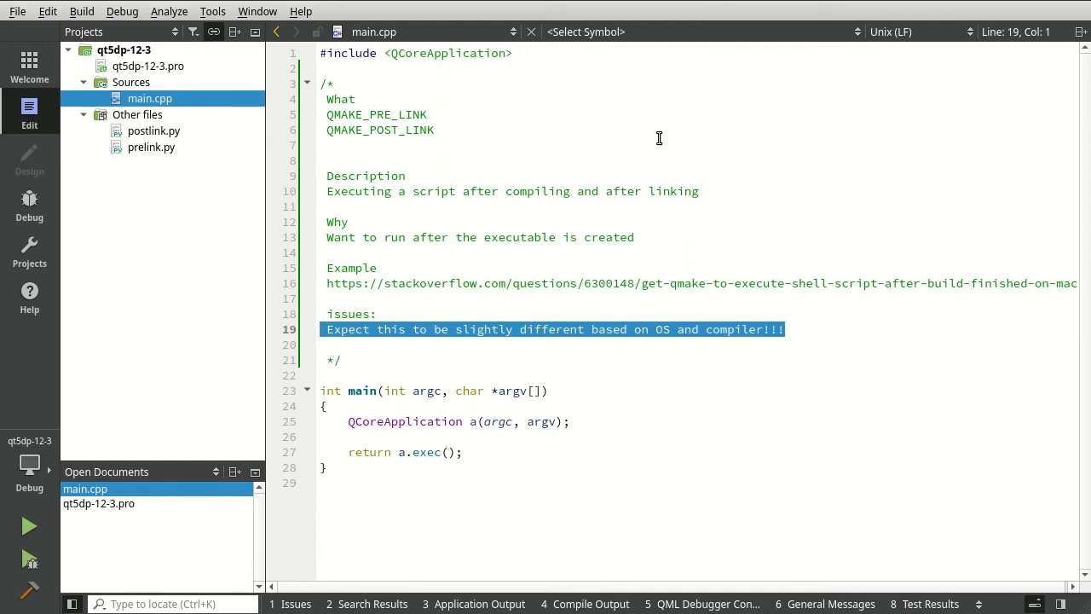
pyautogui.click(147, 65)
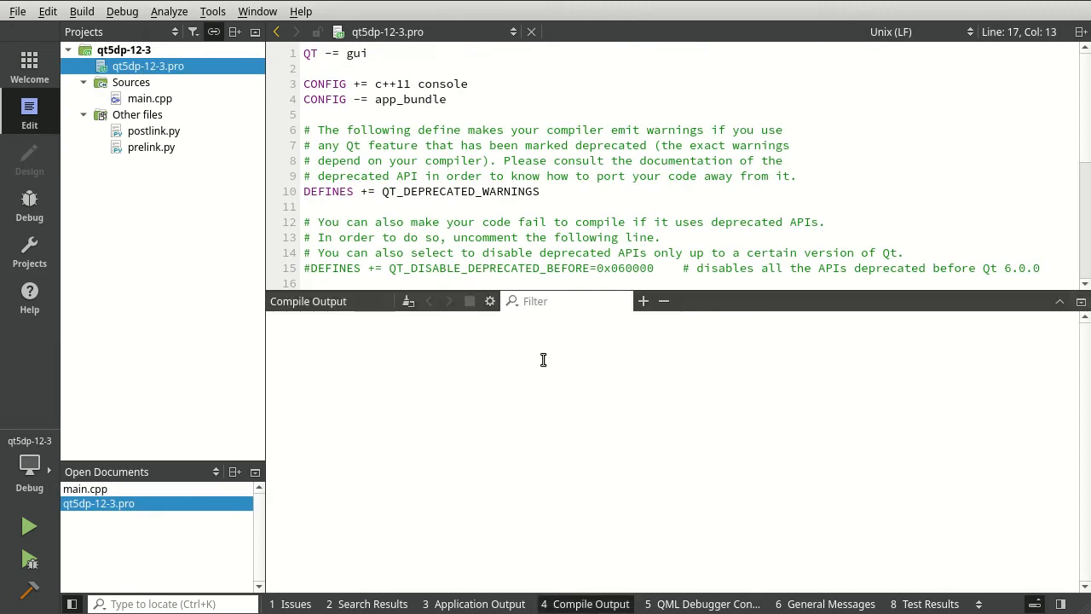
# Show the link lines in Compile Output and build the project to run the scripts.
pyautogui.scroll(-3)
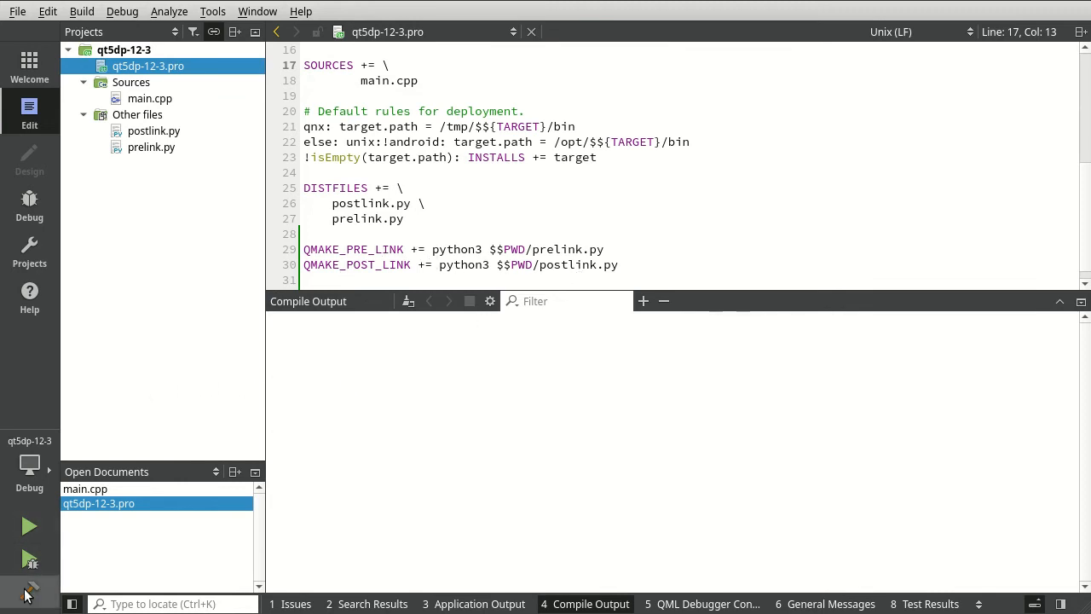
pyautogui.click(28, 590)
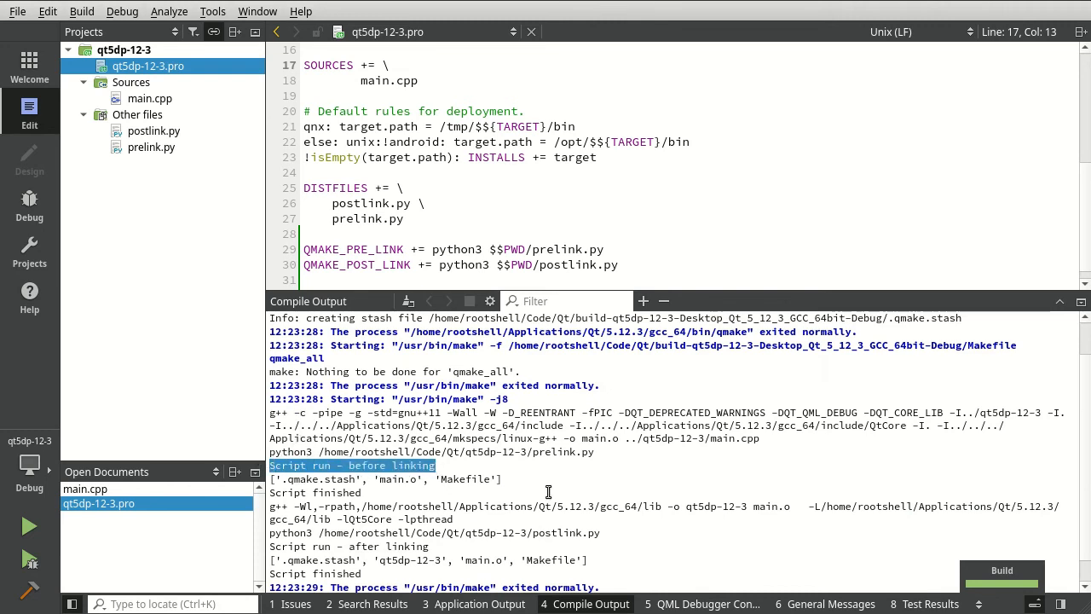
# Point out main.o in the prelink script's listing of the build folder.
pyautogui.doubleClick(395, 450)
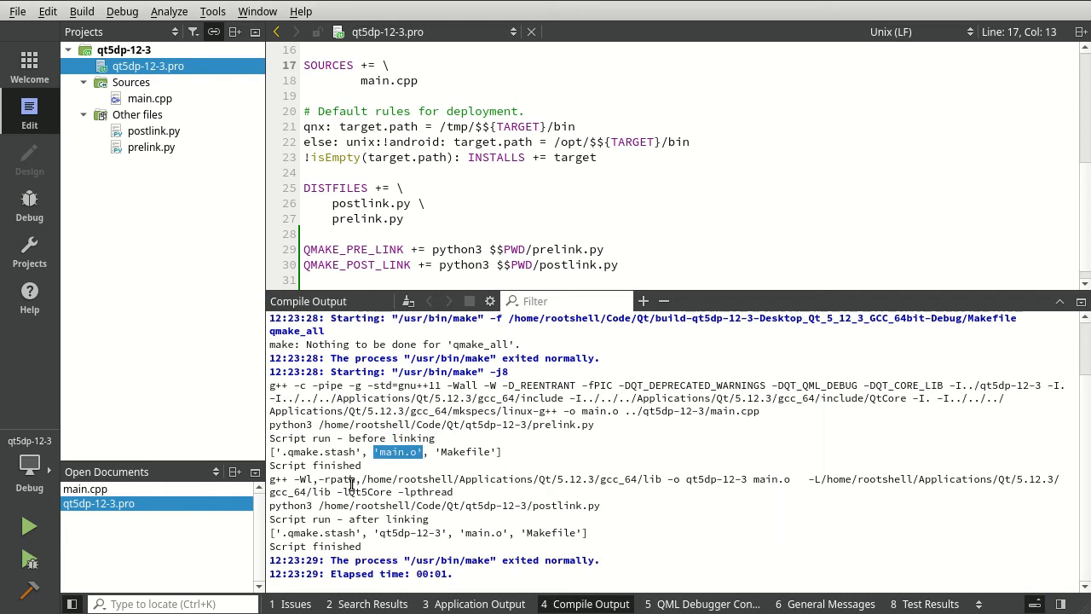
pyautogui.moveTo(450, 518)
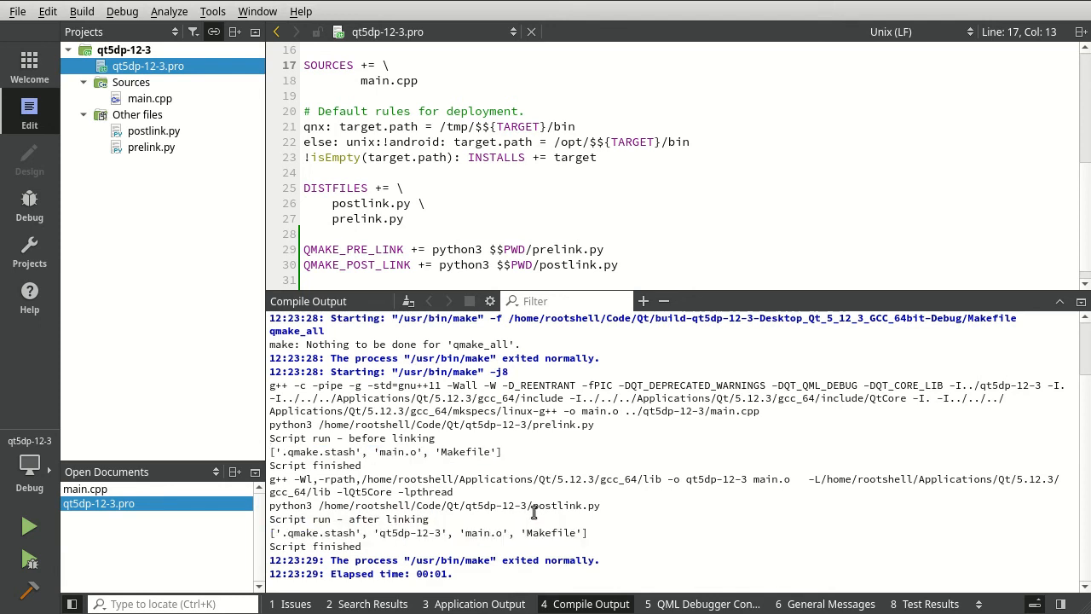
pyautogui.moveTo(377, 532)
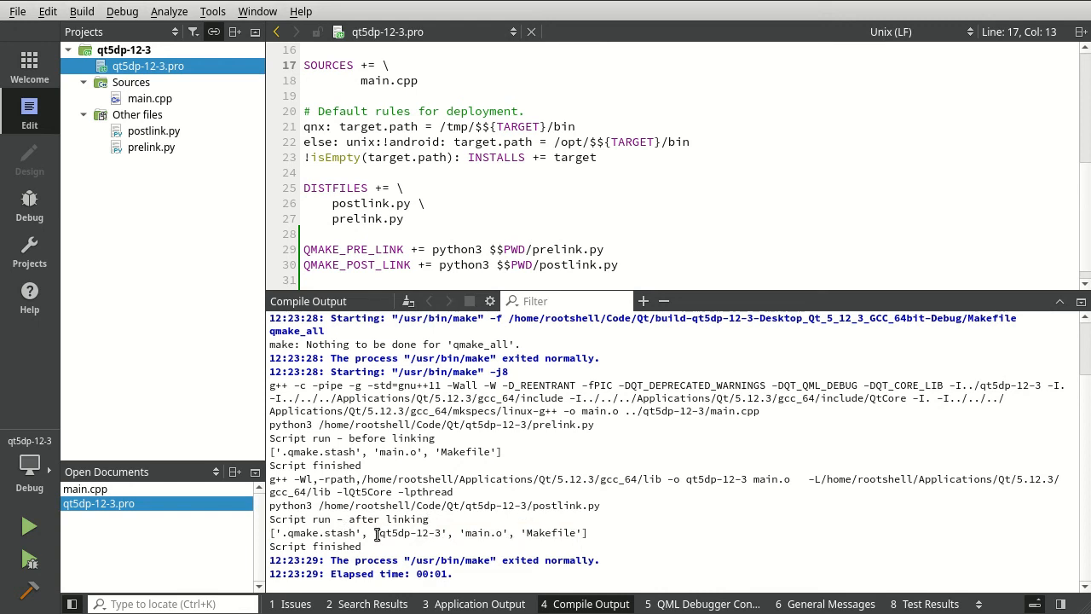